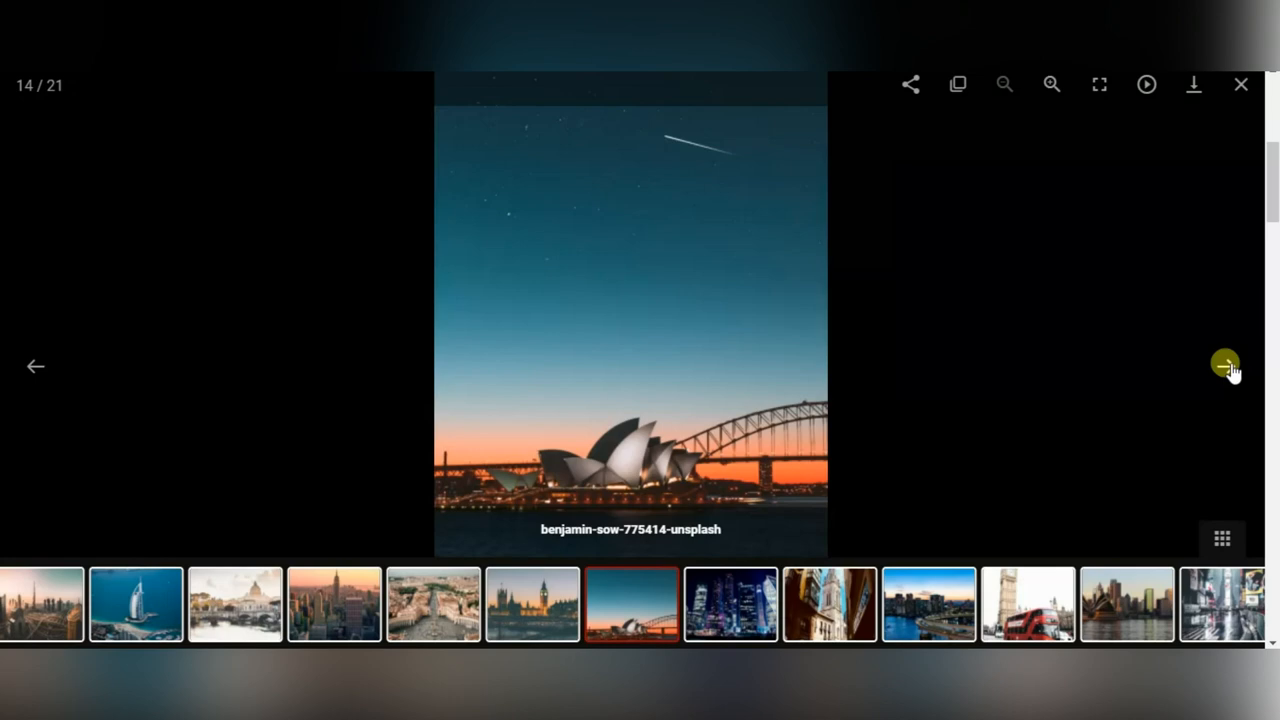
Advance the city lightbox to the next photo, then scroll down the demo page.
left_click(1224, 366)
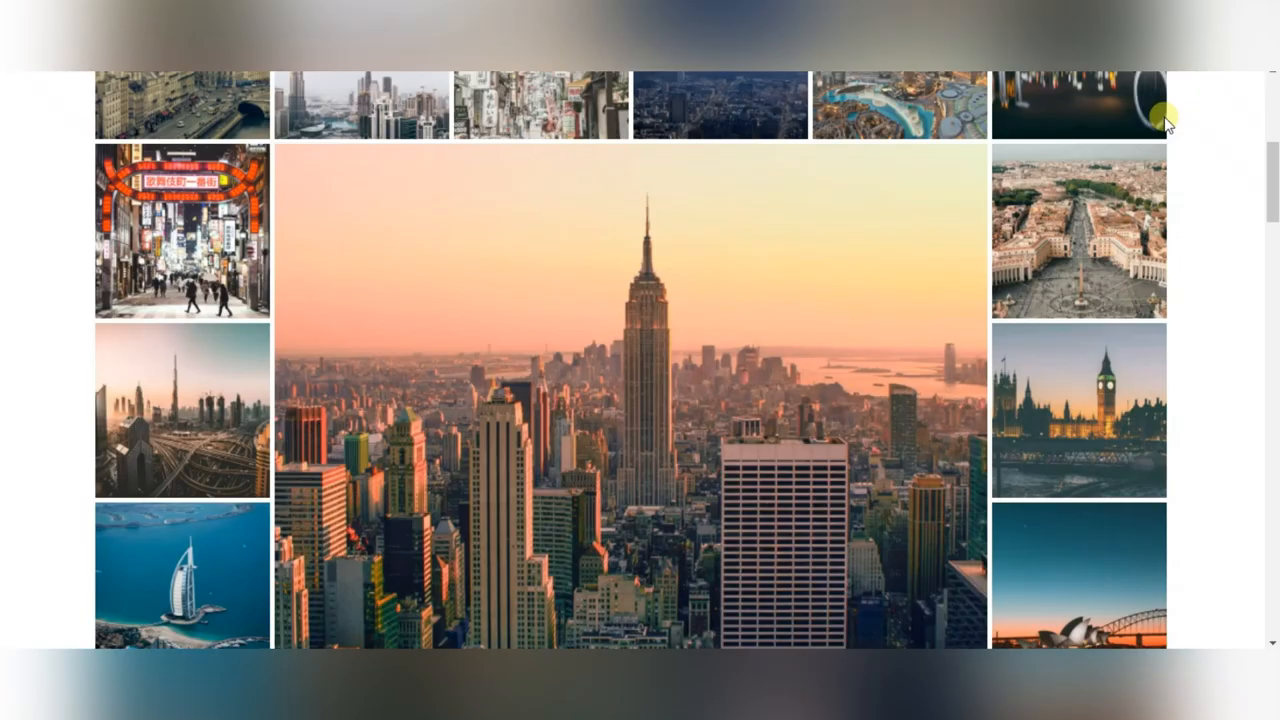
scroll("down", 3)
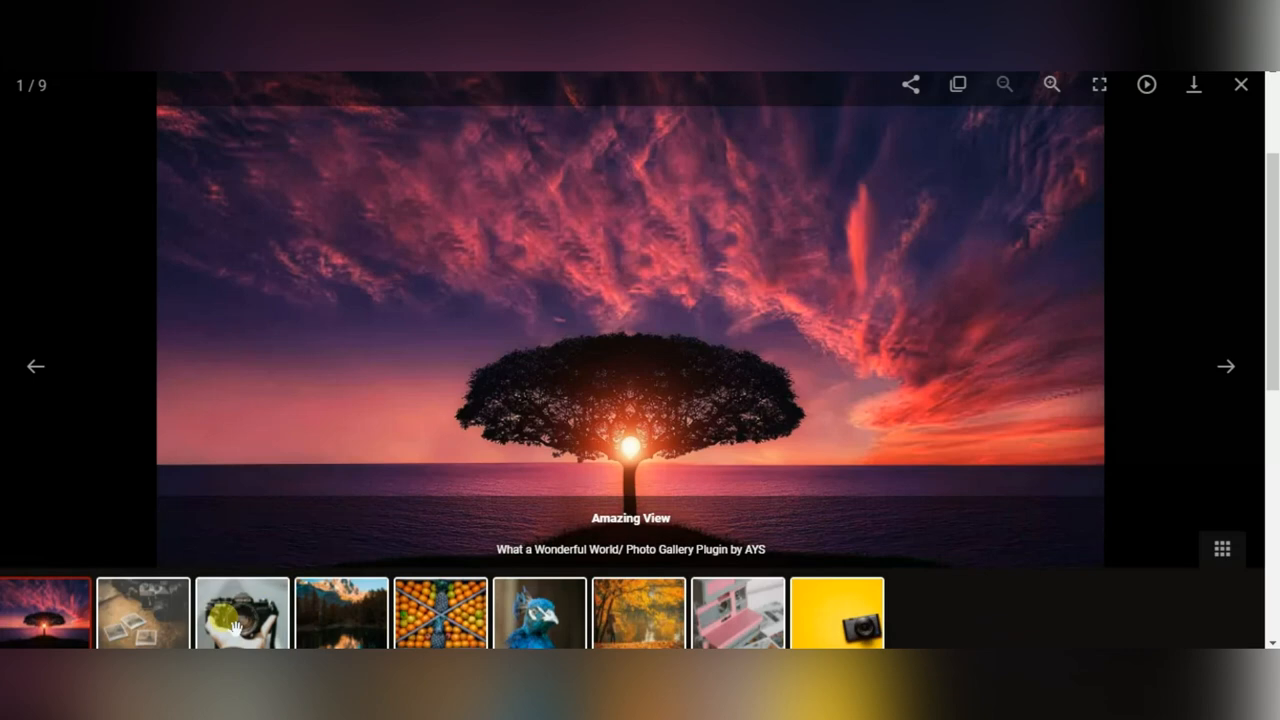
Close the nature photo lightbox to return to the city photo mosaic.
left_click(440, 625)
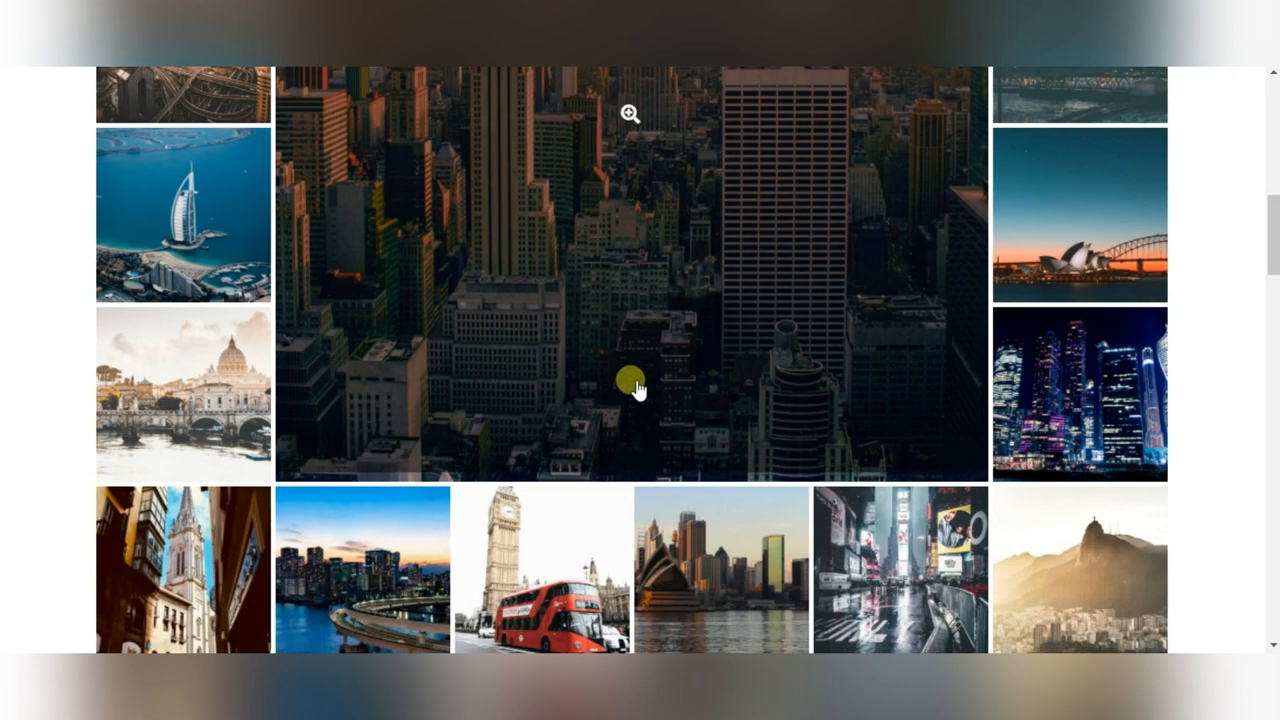
Open the large skyline photo in the lightbox and jump ahead to city_gallery_4.
left_click(638, 388)
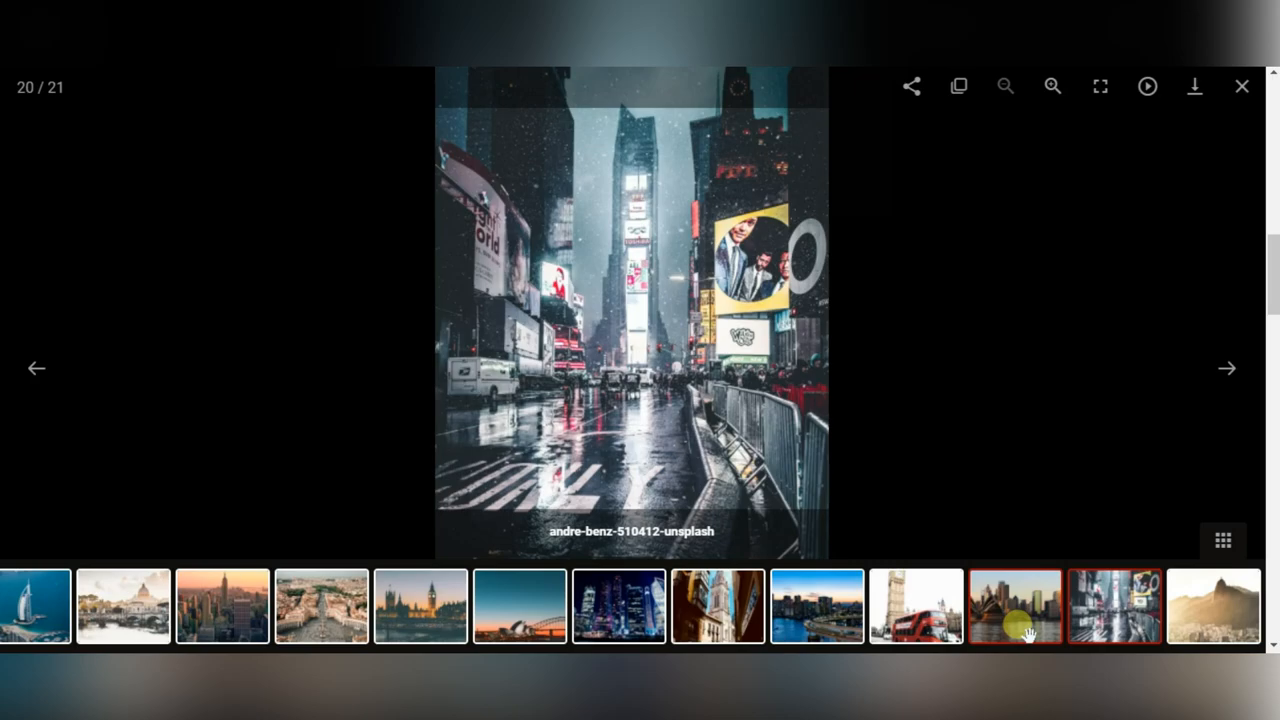
left_click(1241, 86)
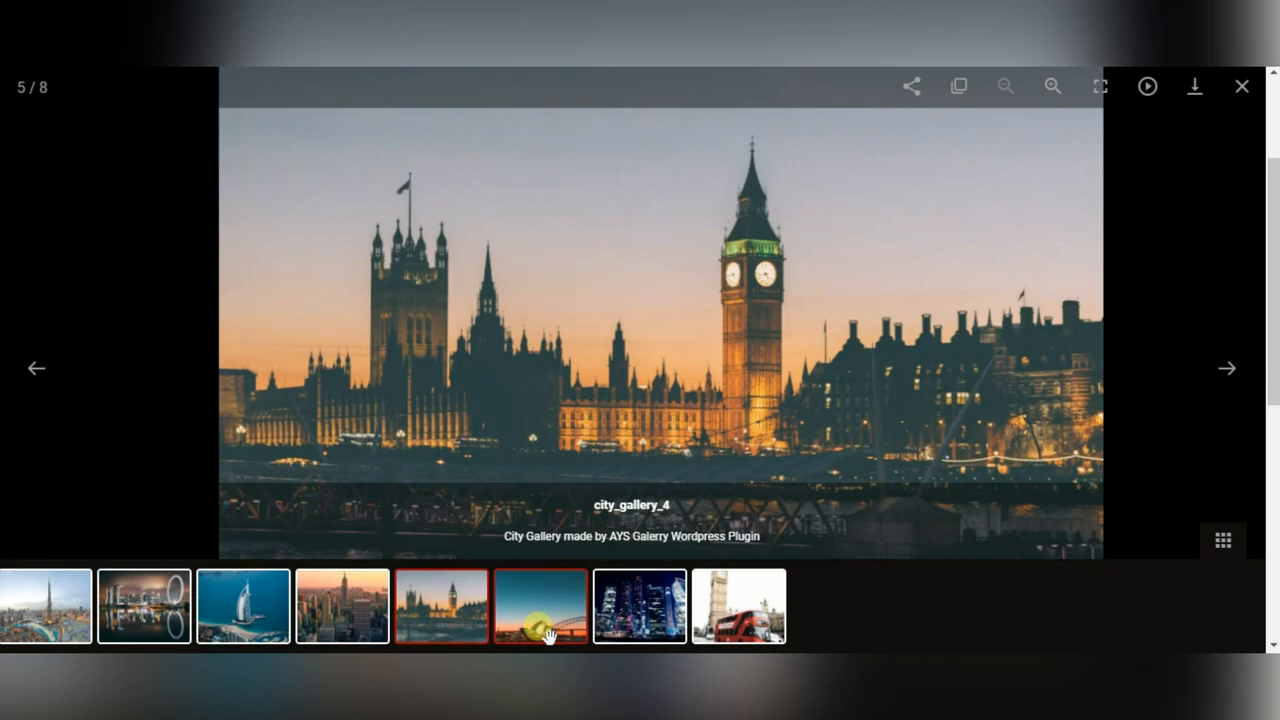
Browse the seventeen-photo city gallery: Sydney Opera House, harbour panorama and the London bus photo.
left_click(1241, 85)
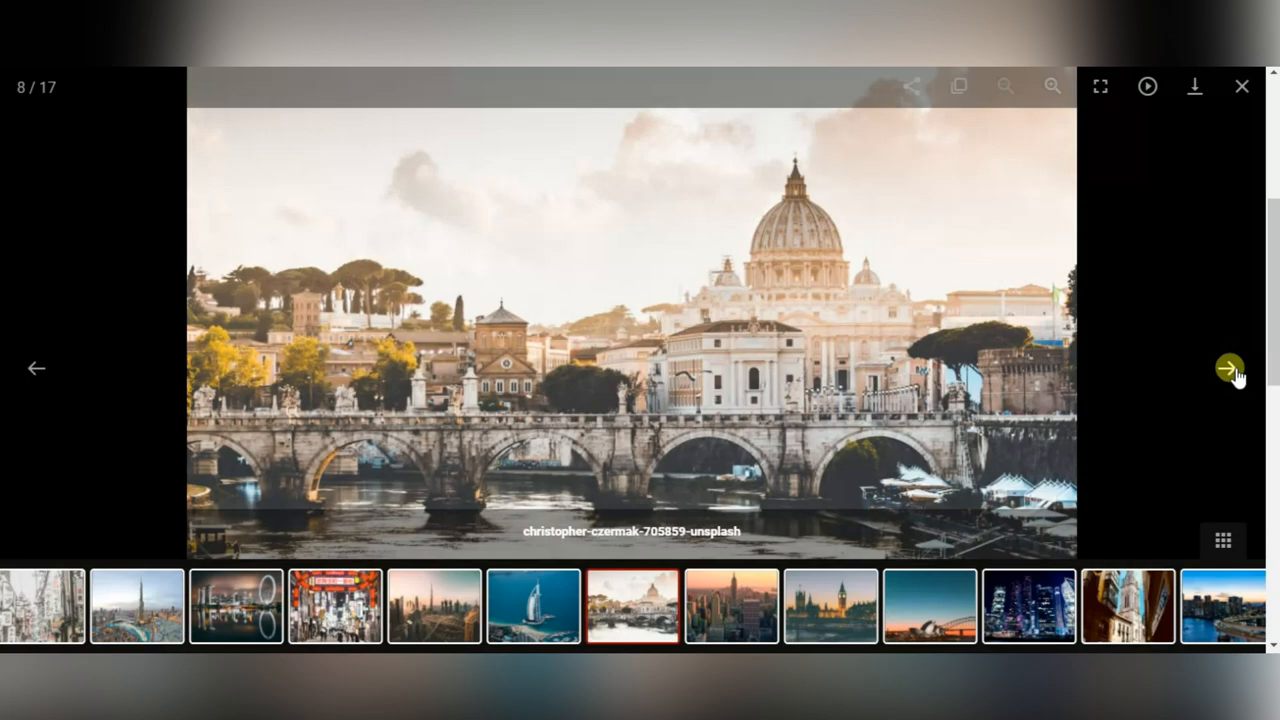
left_click(1241, 86)
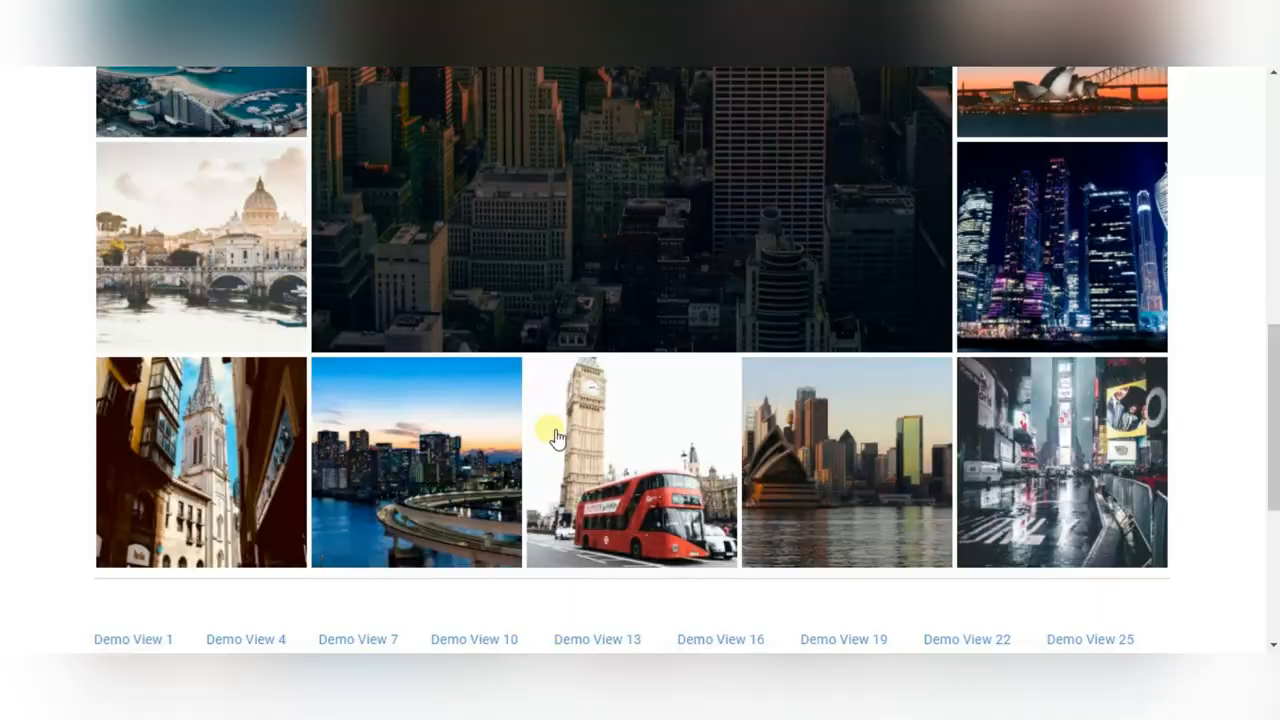
left_click(826, 462)
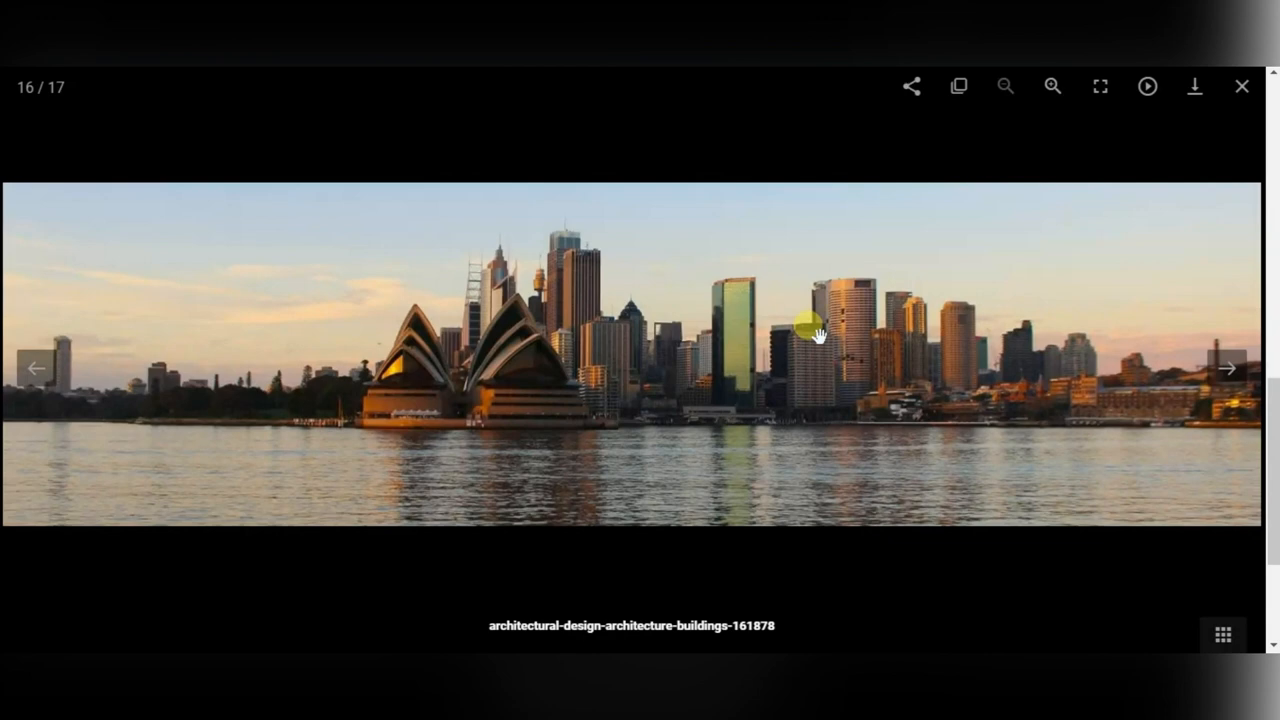
left_click(1241, 85)
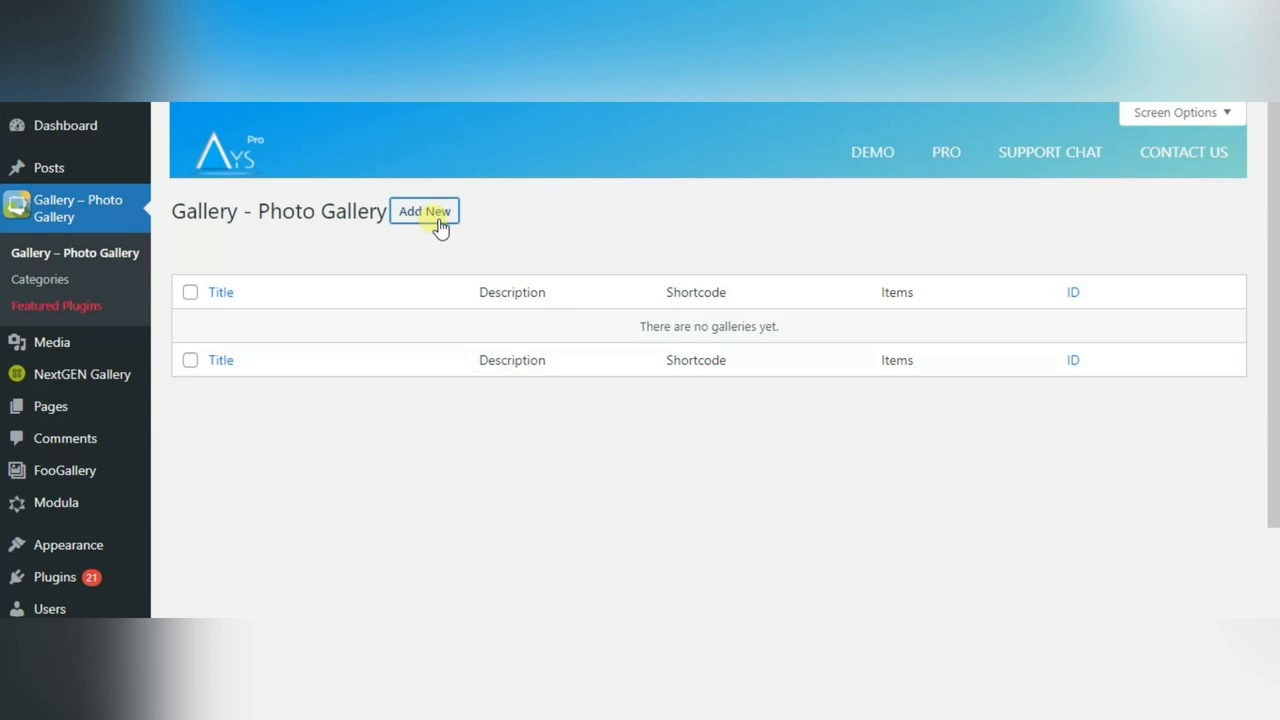
Start a new gallery titled 'Animal Gallery' with description 'Animal Gallery description'.
left_click(424, 211)
type("Animal Gallery description")
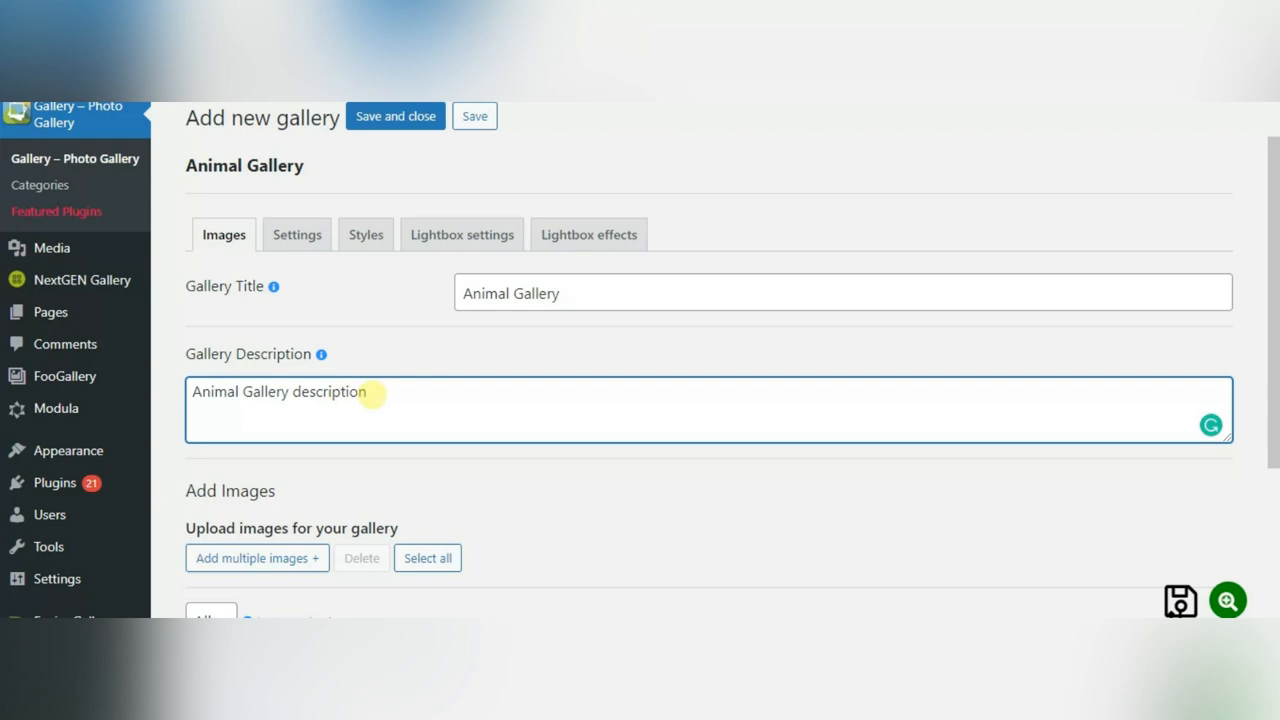
Upload the animal photos into Animal Gallery and save it, producing shortcode gallery_p_gallery id=5.
left_click(256, 558)
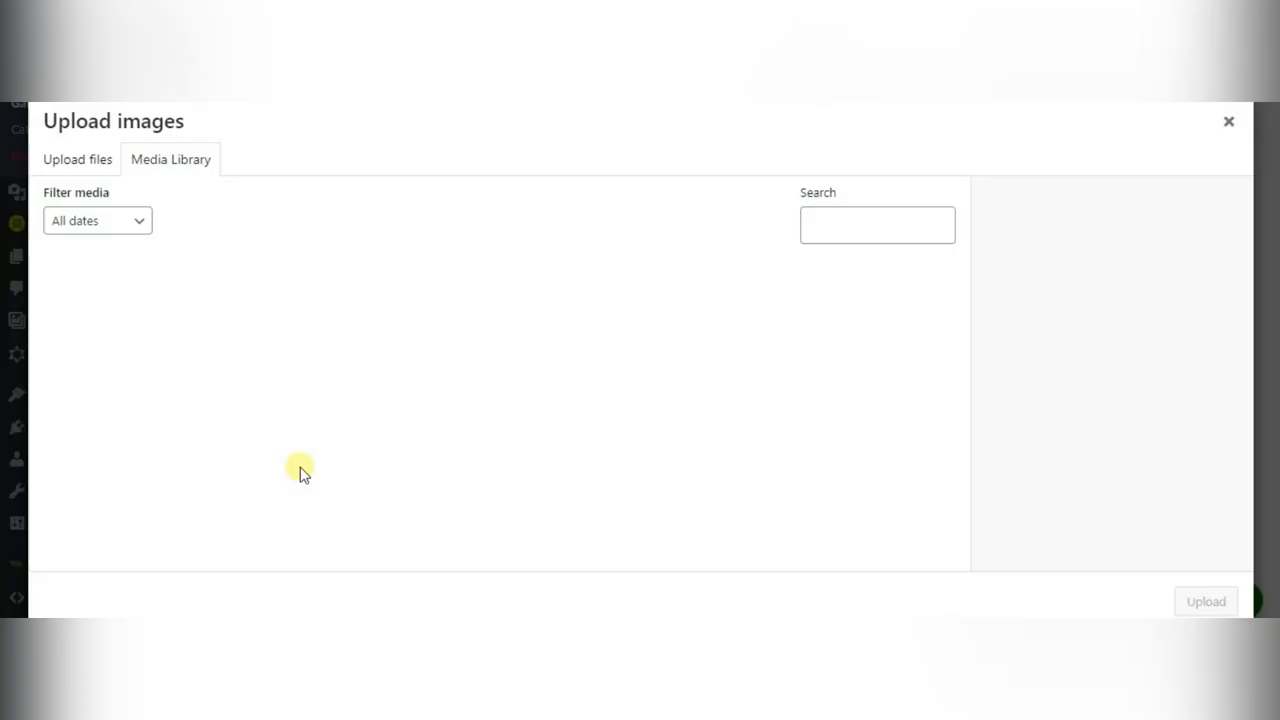
left_click(1229, 121)
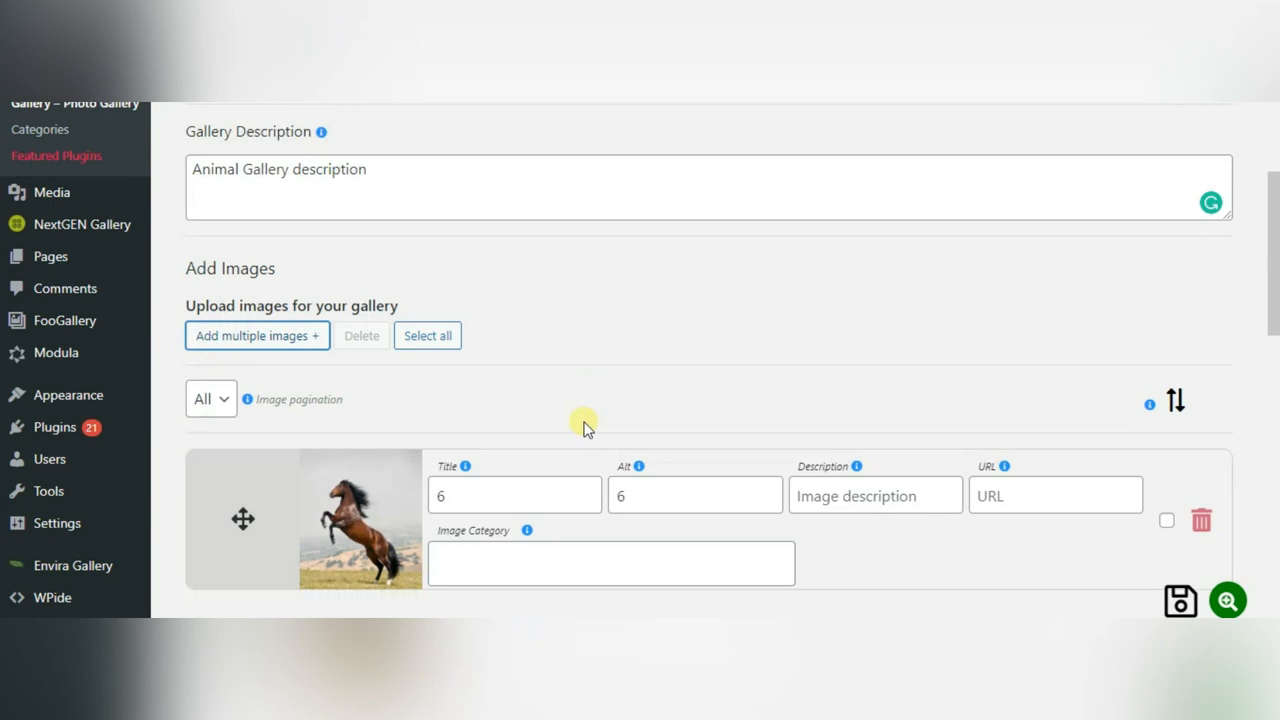
scroll("down", 3)
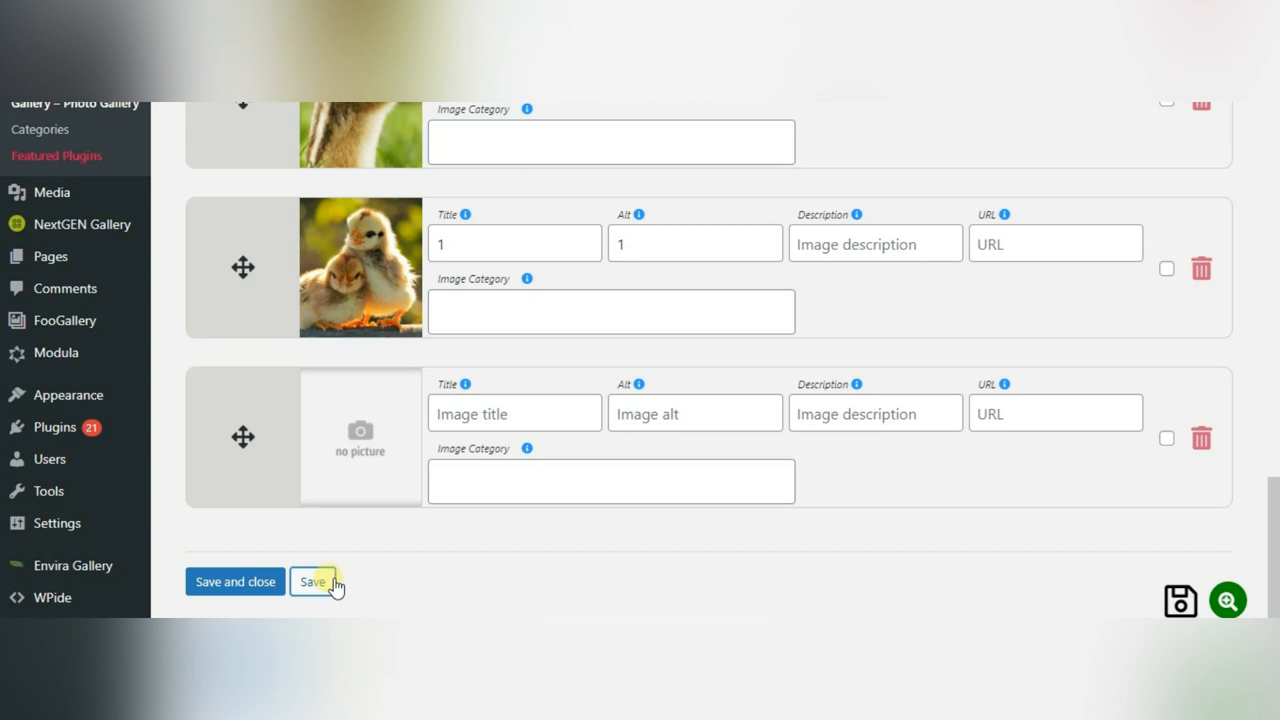
left_click(312, 582)
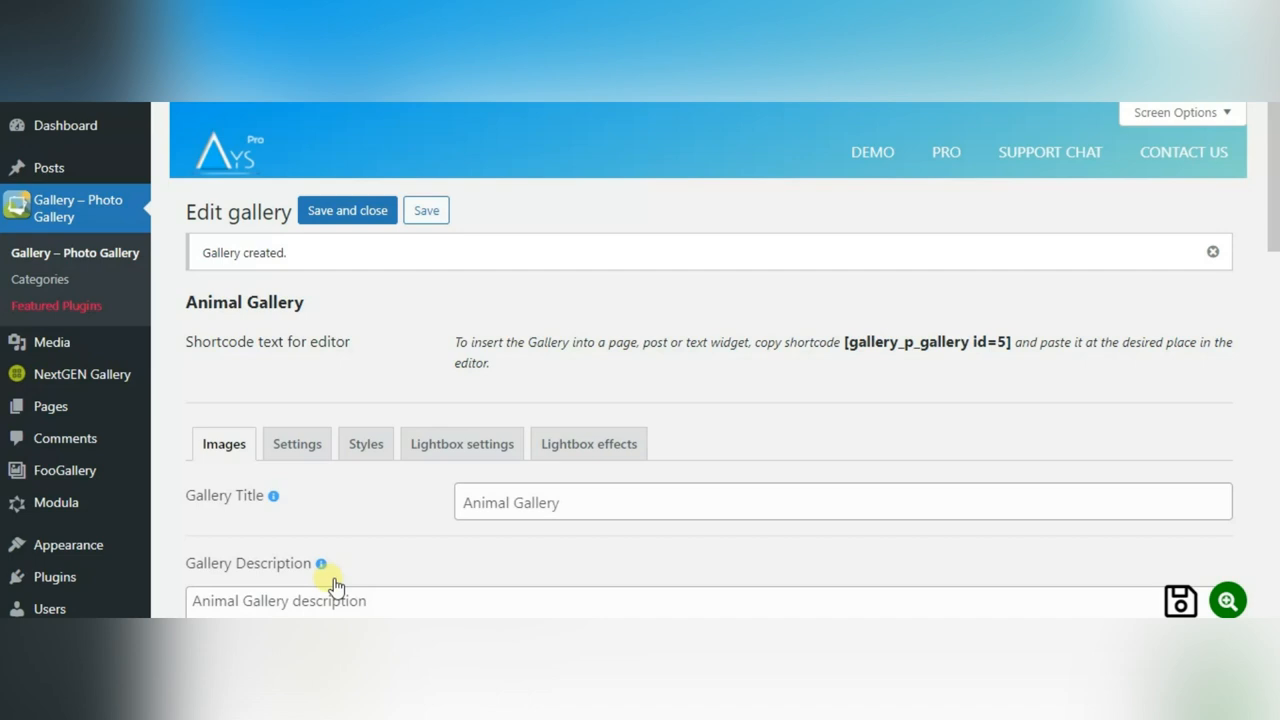
Scroll through Animal Gallery's General settings, then view its Styles options.
left_click(296, 443)
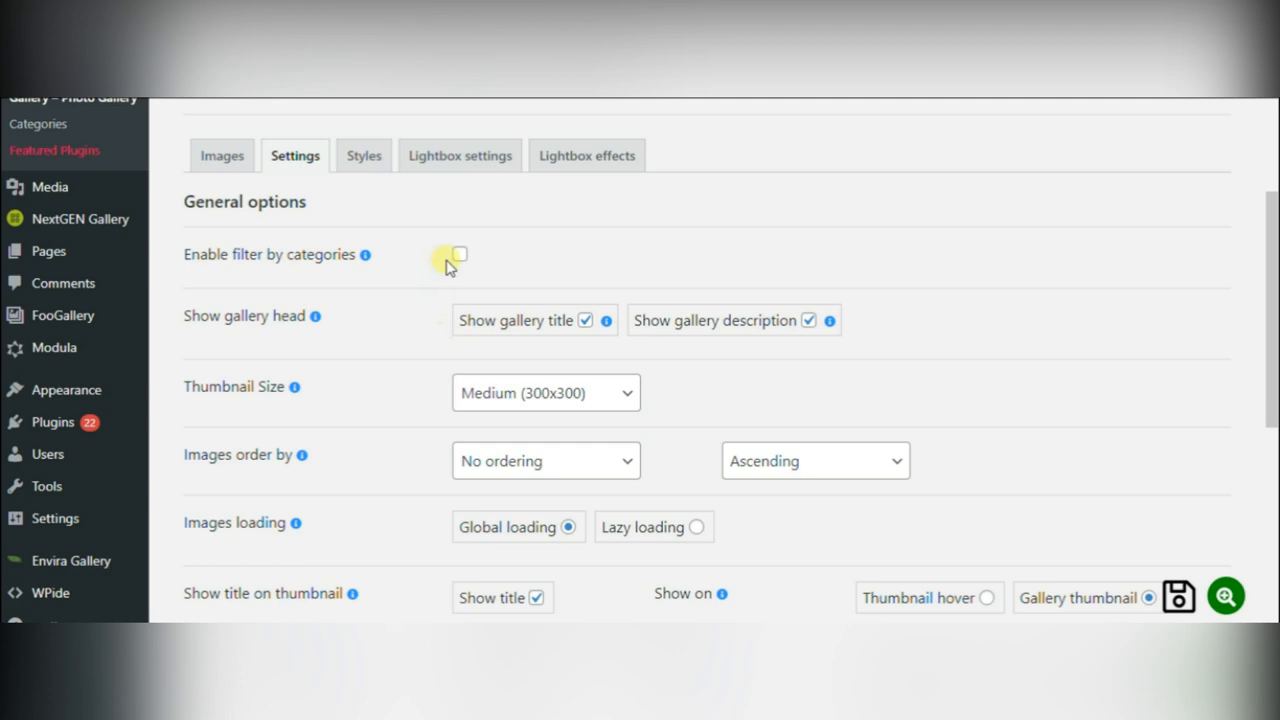
scroll("down", 3)
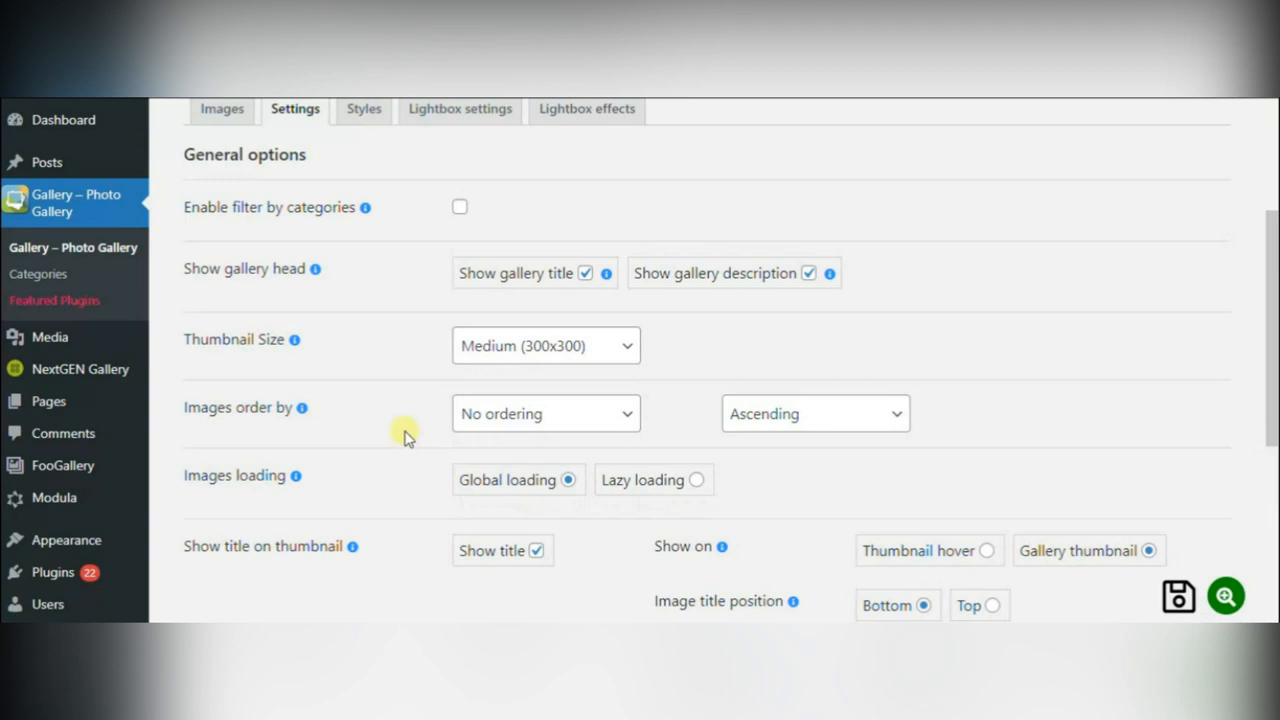
left_click(363, 109)
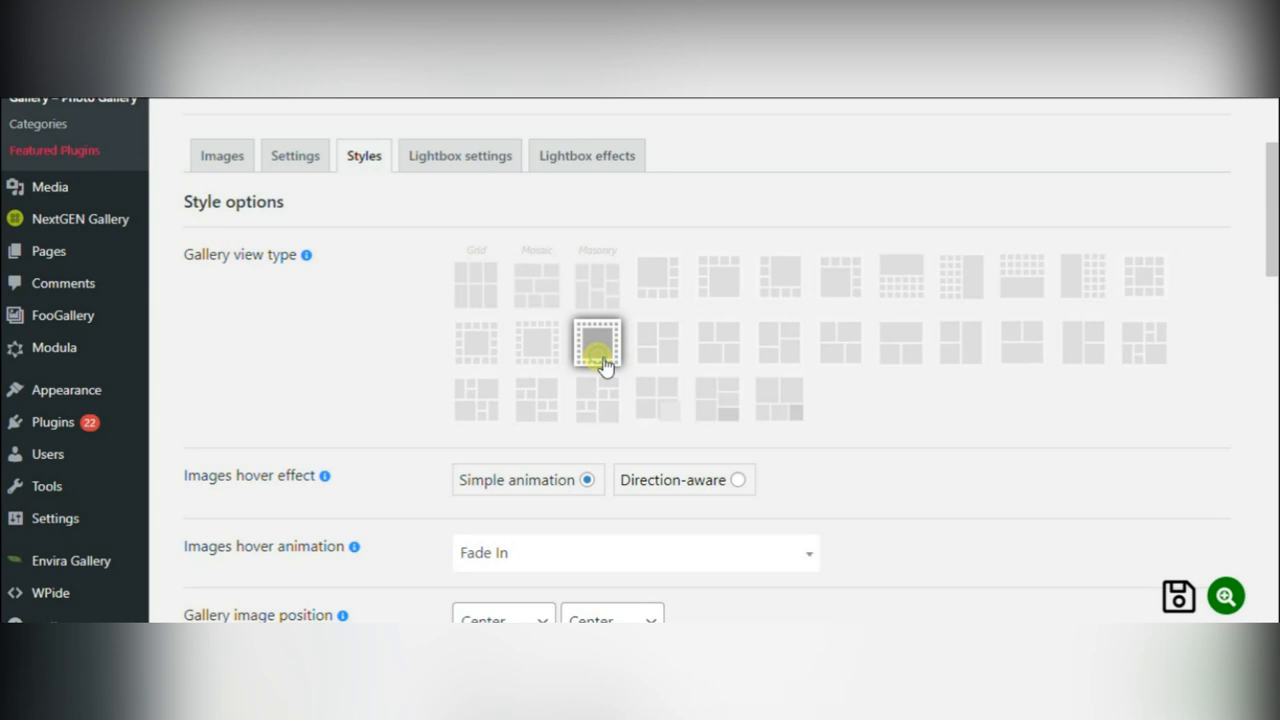
Choose a gallery layout with Direction-aware Slide hover effects at Left/Bottom, then view Lightbox settings.
left_click(503, 337)
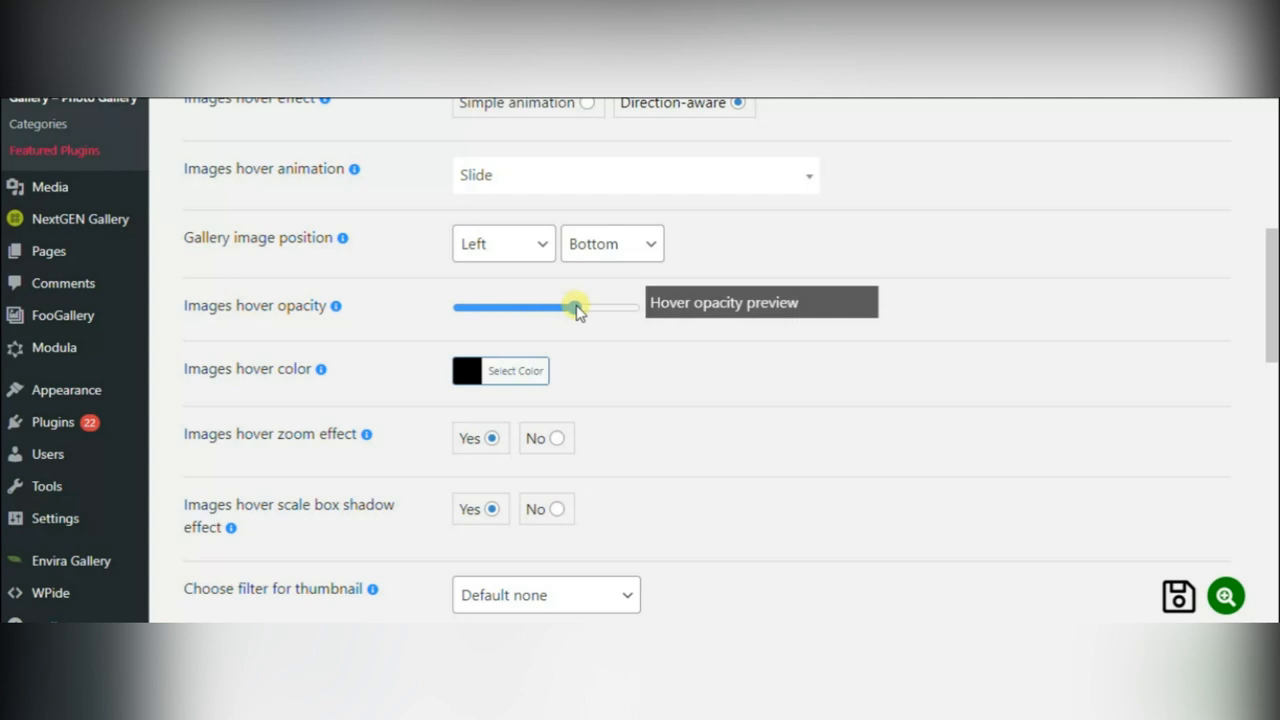
scroll("down", 3)
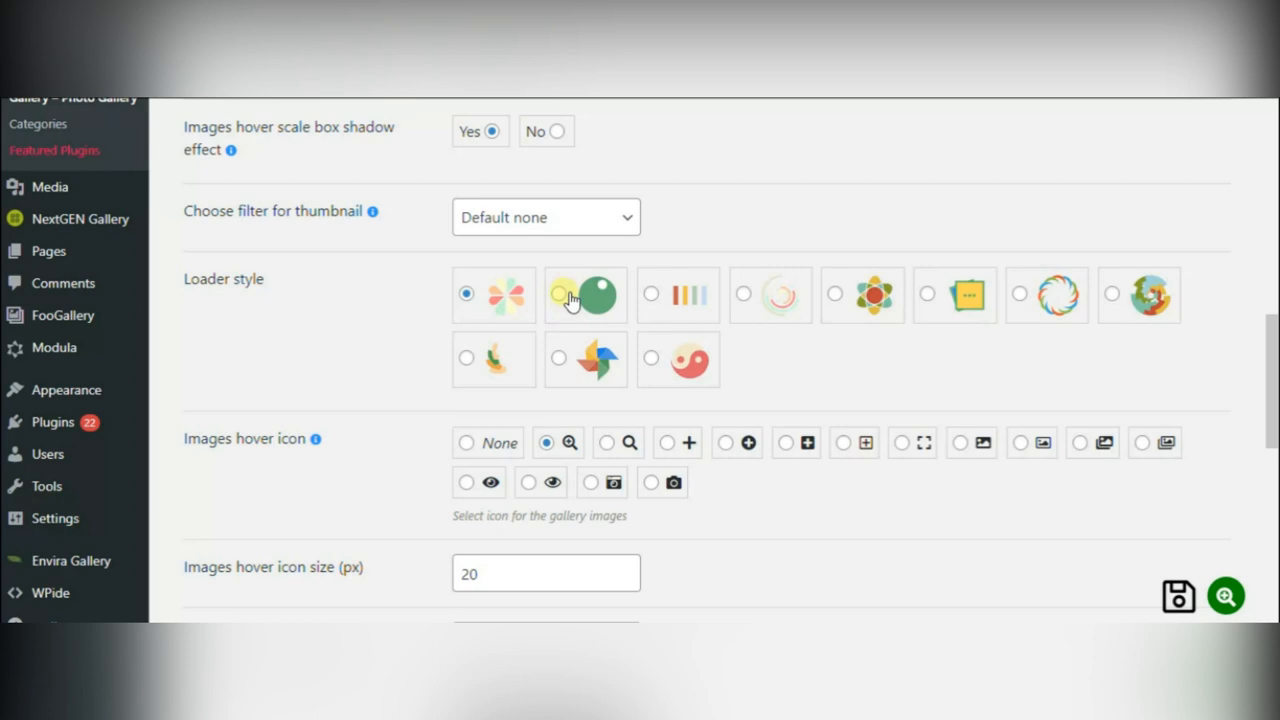
scroll("down", 3)
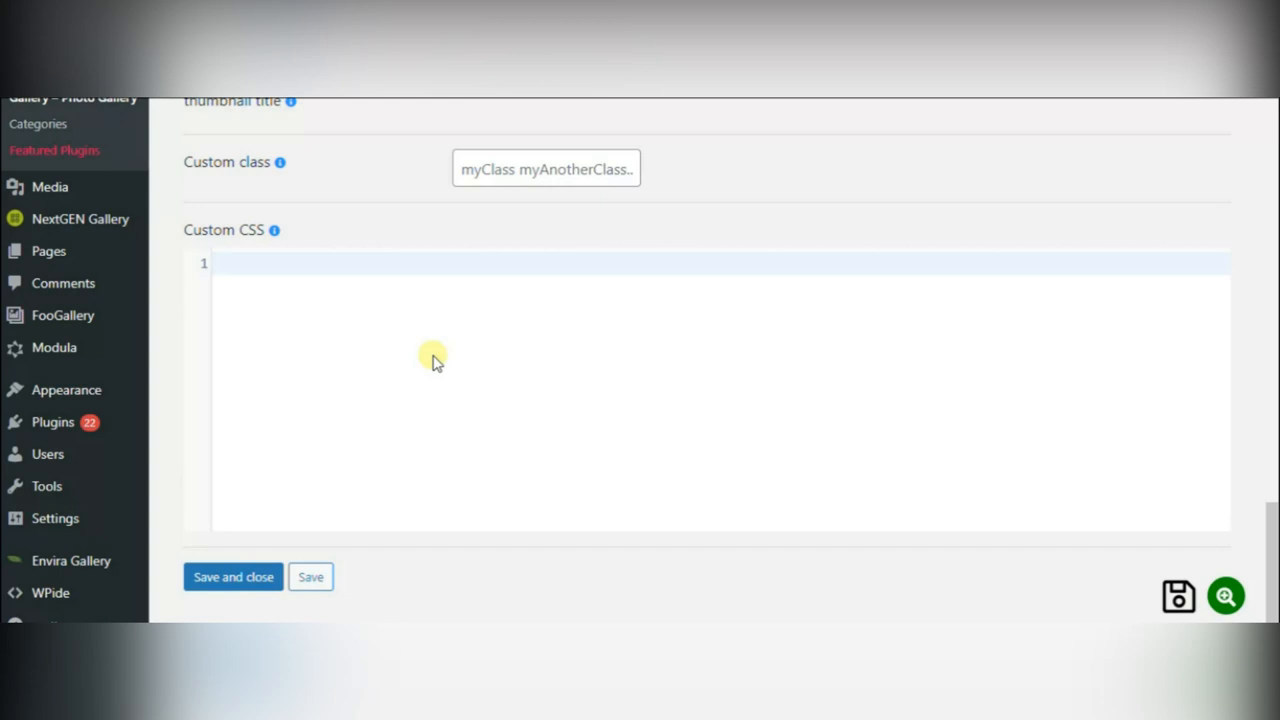
mouse_move(540, 505)
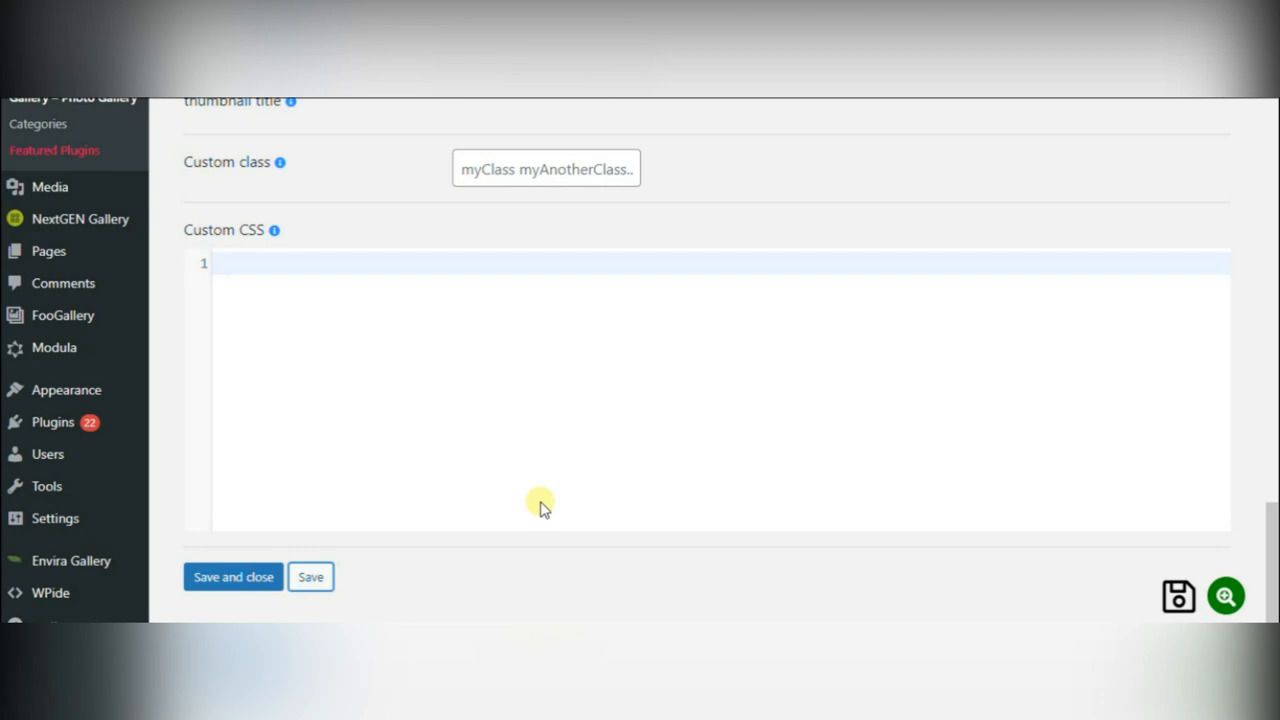
left_click(459, 155)
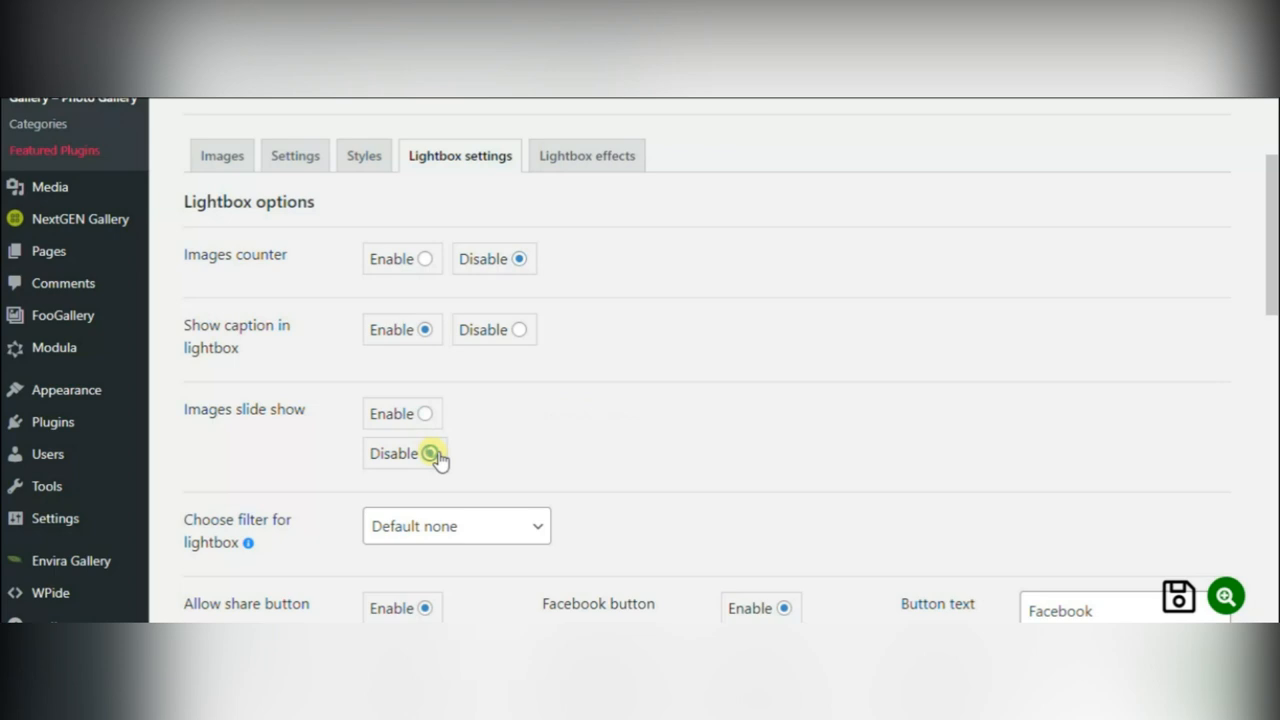
Adjust lightbox effects and overlay opacity for Animal Gallery, then save the gallery.
scroll("down", 3)
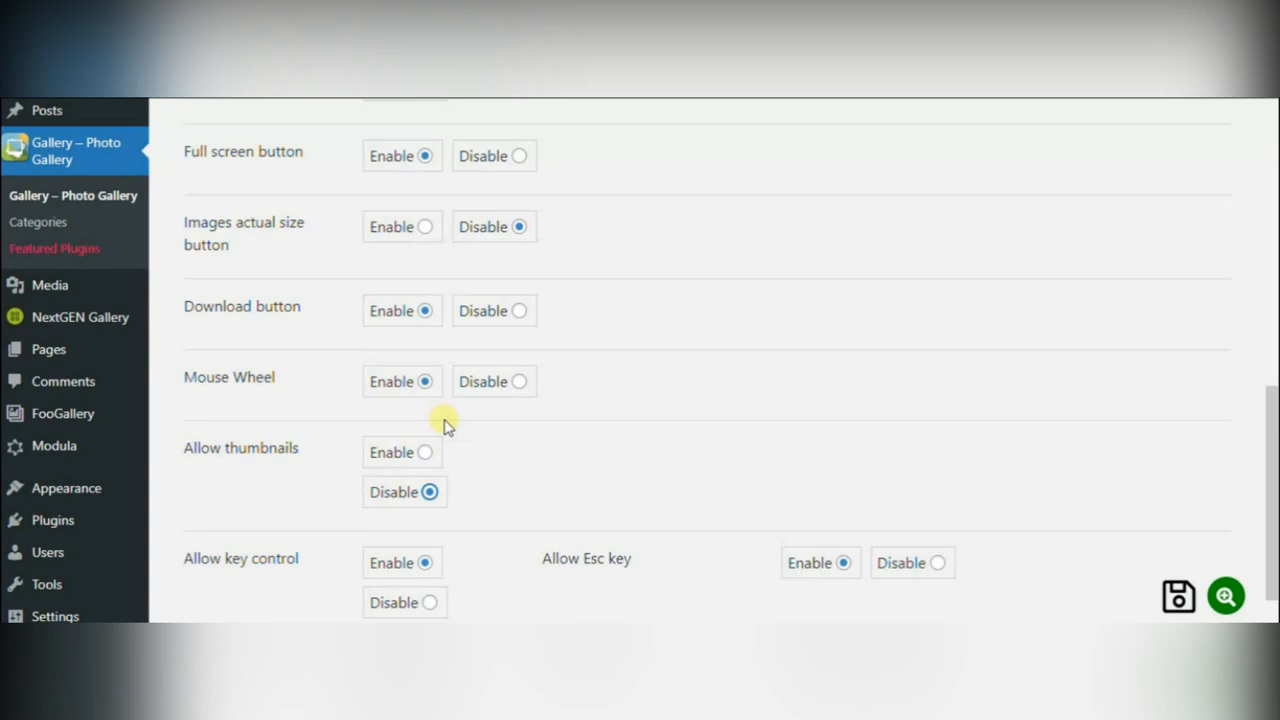
left_click(585, 126)
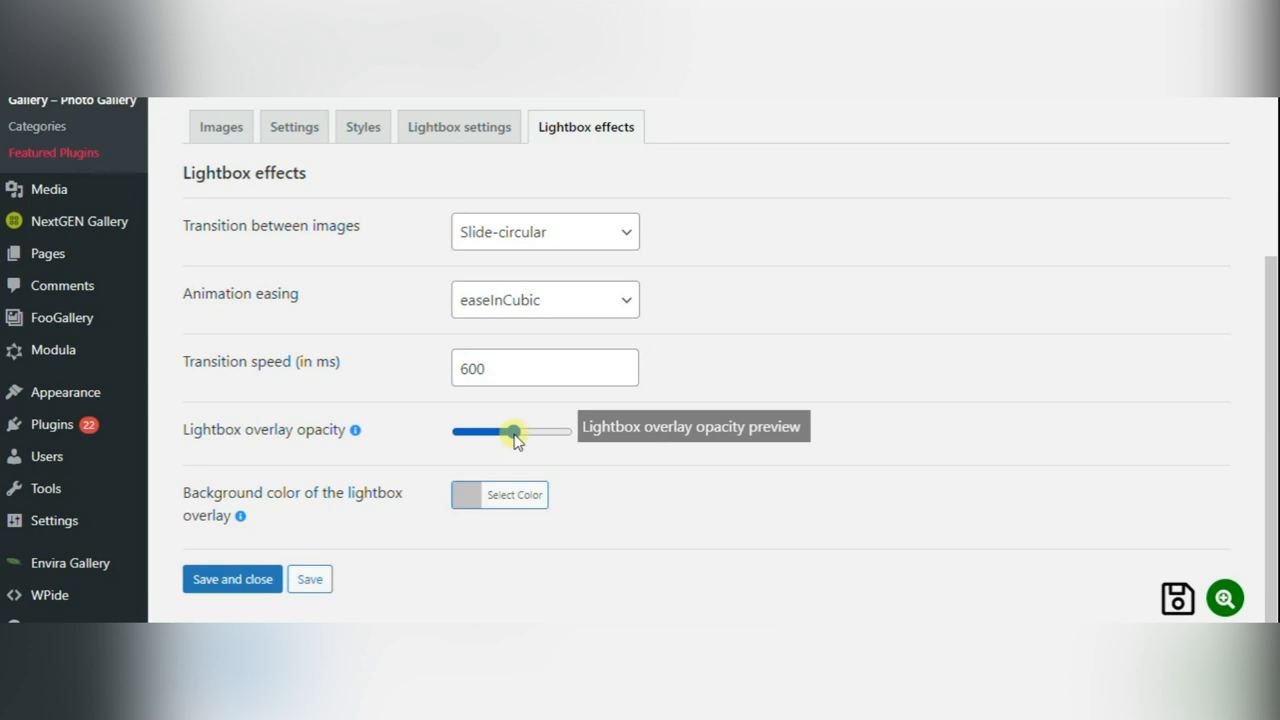
left_click(519, 495)
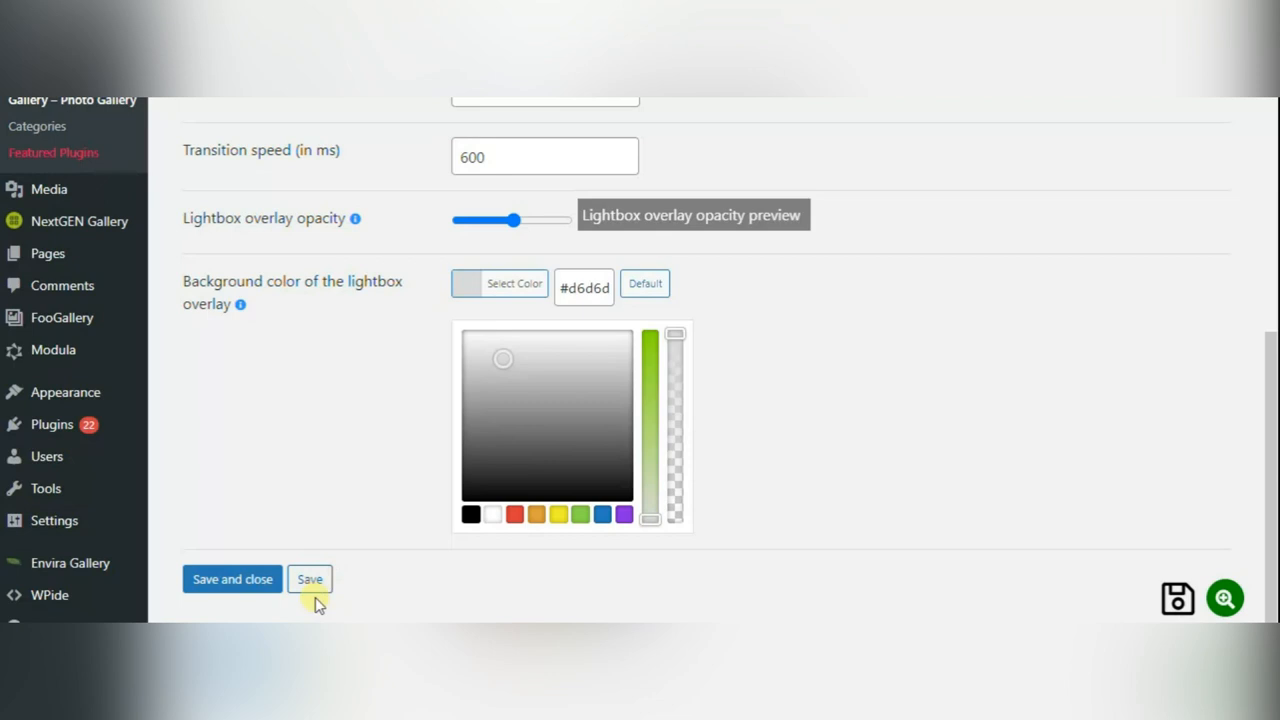
left_click(310, 579)
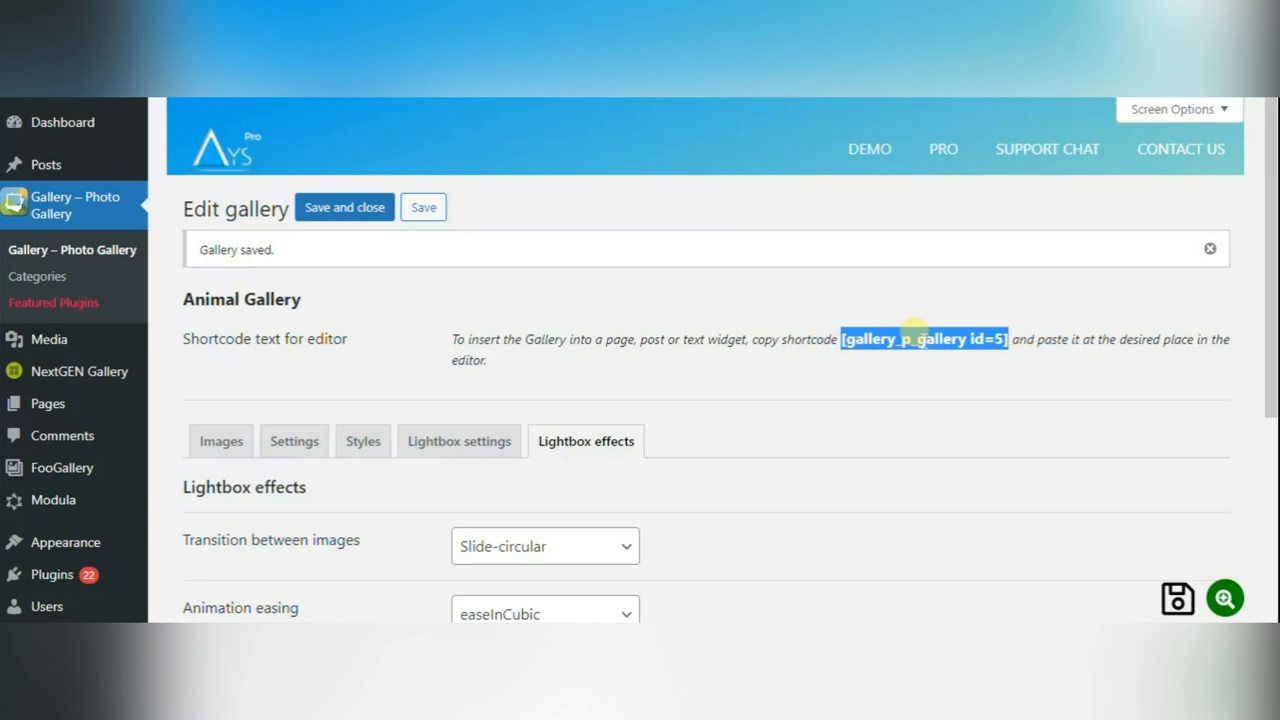
mouse_move(47, 164)
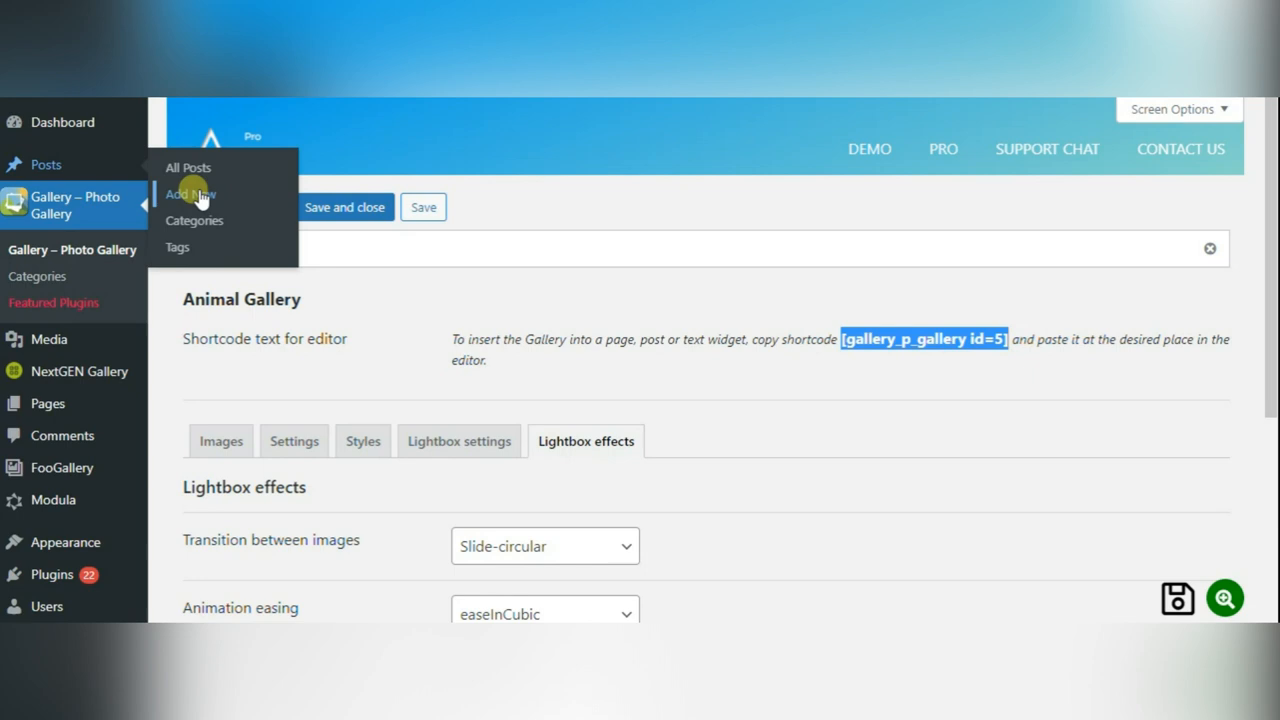
Create a draft post 'Animal Gallery' containing shortcode gallery_p_gallery id=5.
left_click(188, 194)
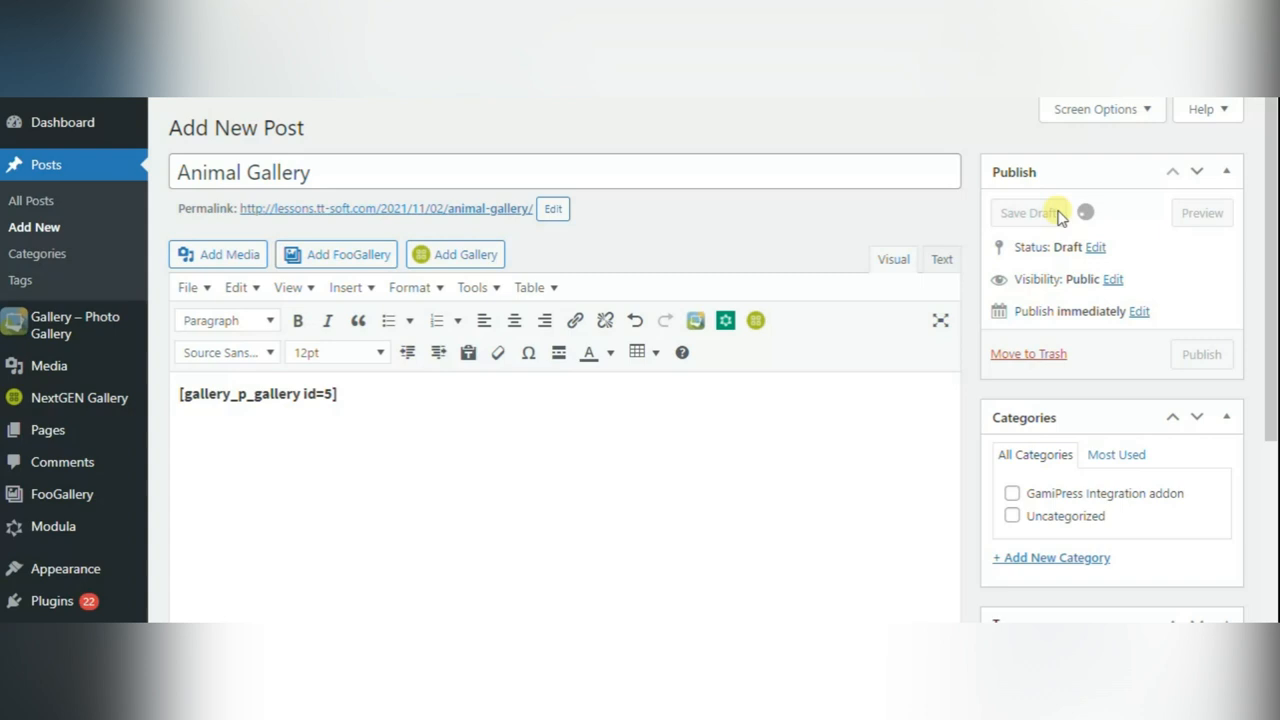
Publish the Animal Gallery post and scroll through its animal photos on the live page.
left_click(1201, 213)
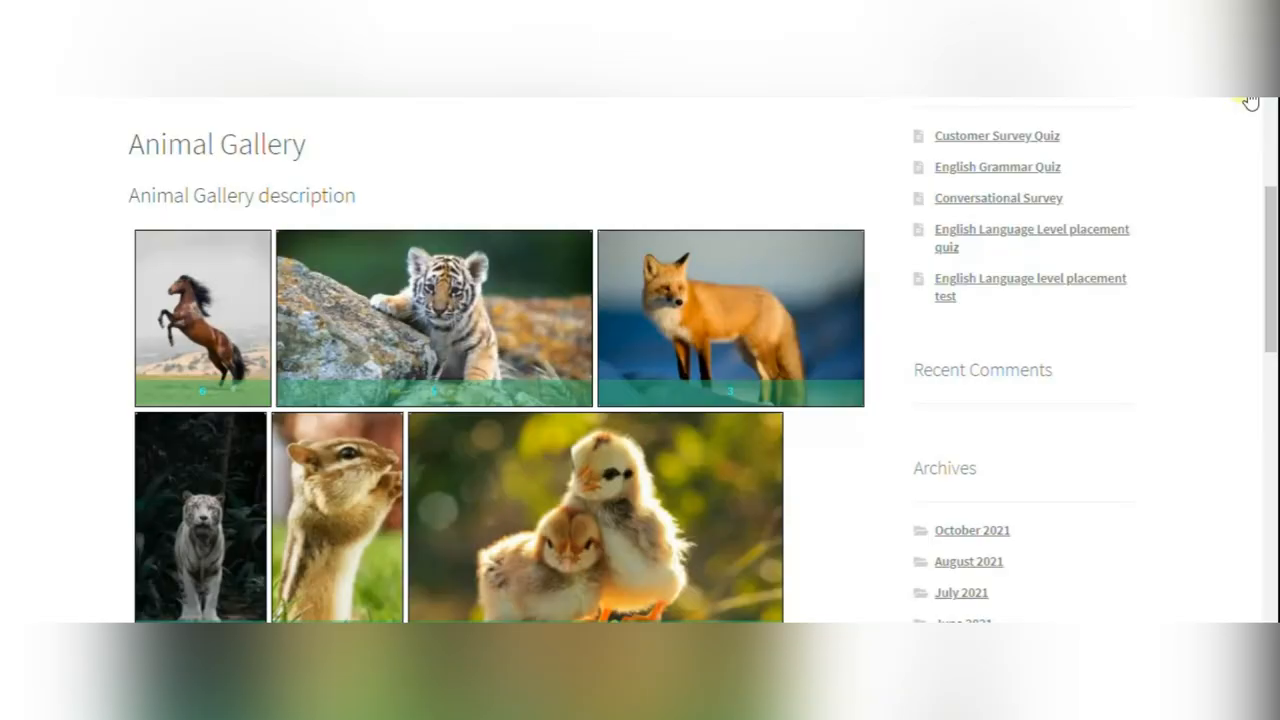
scroll("down", 3)
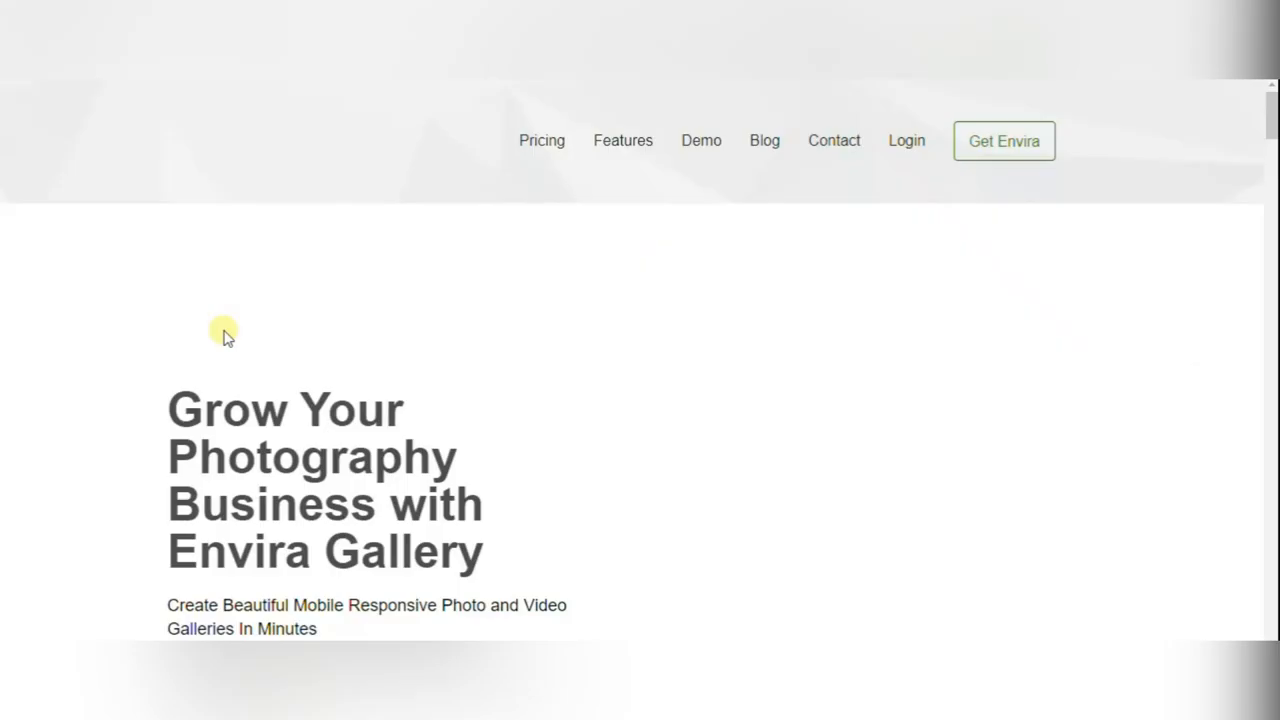
Open the first Envira demo album in the lightbox and page through its photos.
scroll("down", 3)
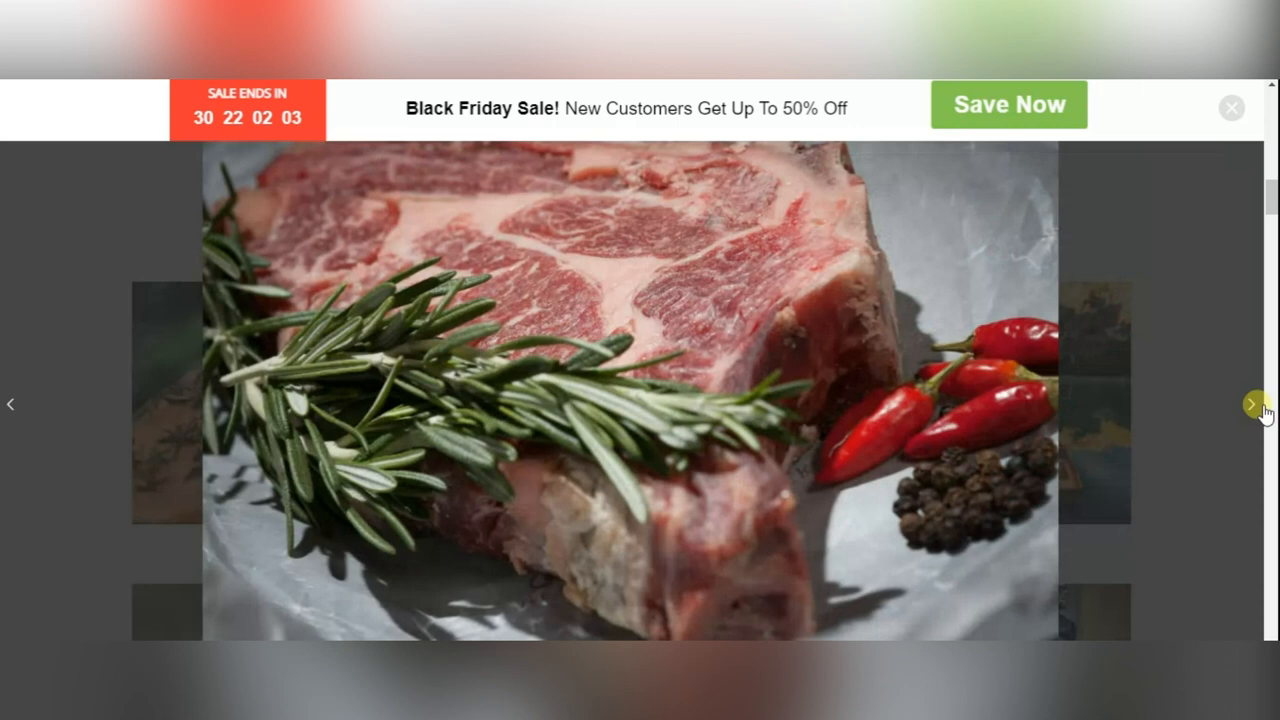
left_click(1255, 404)
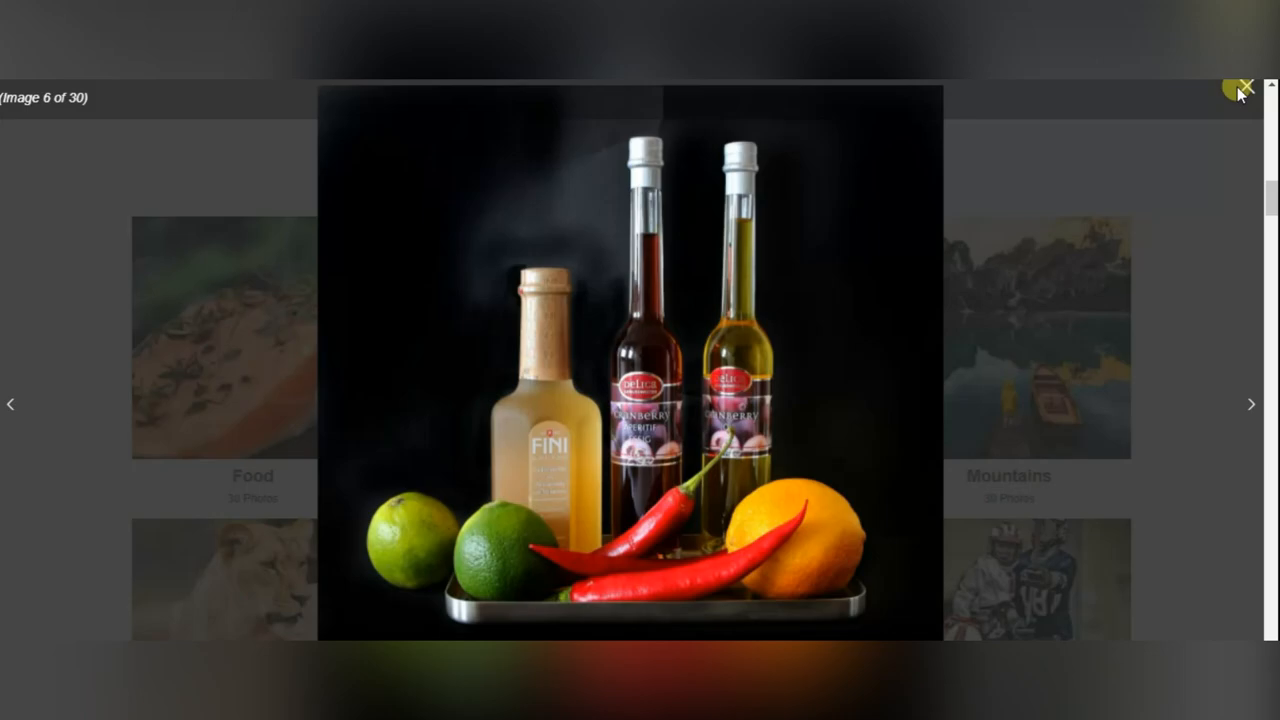
left_click(1246, 86)
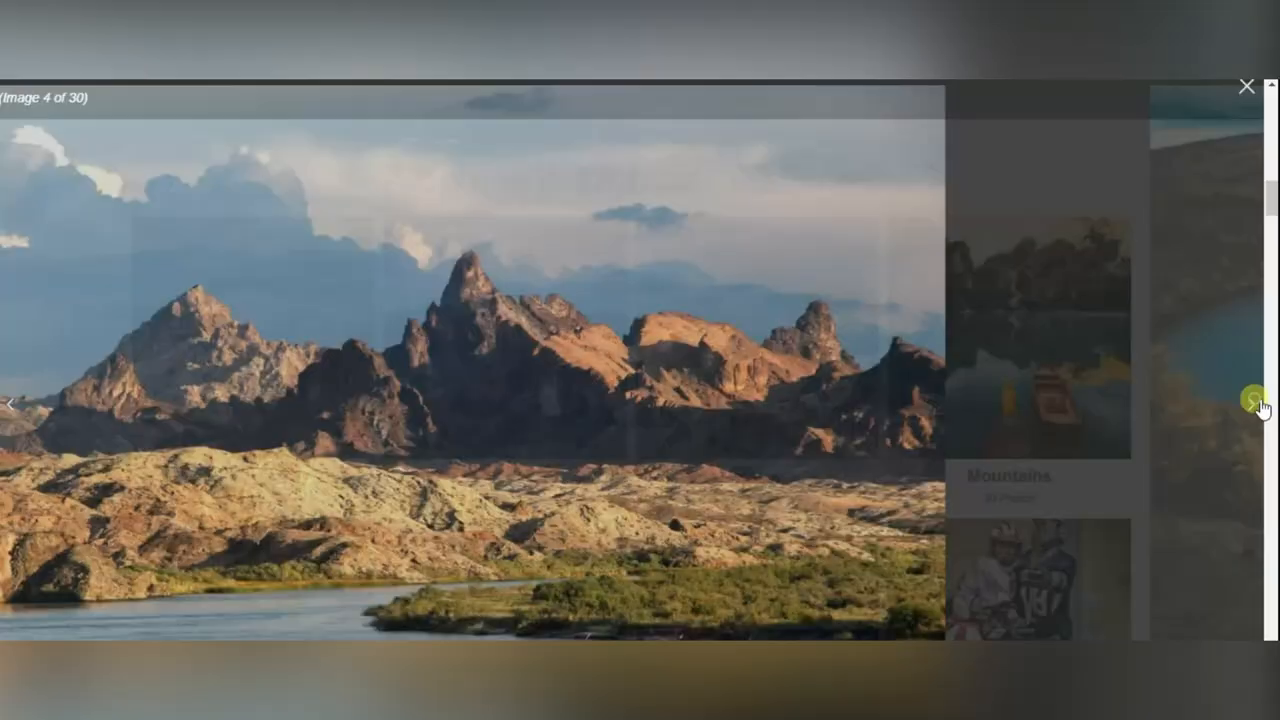
left_click(1252, 400)
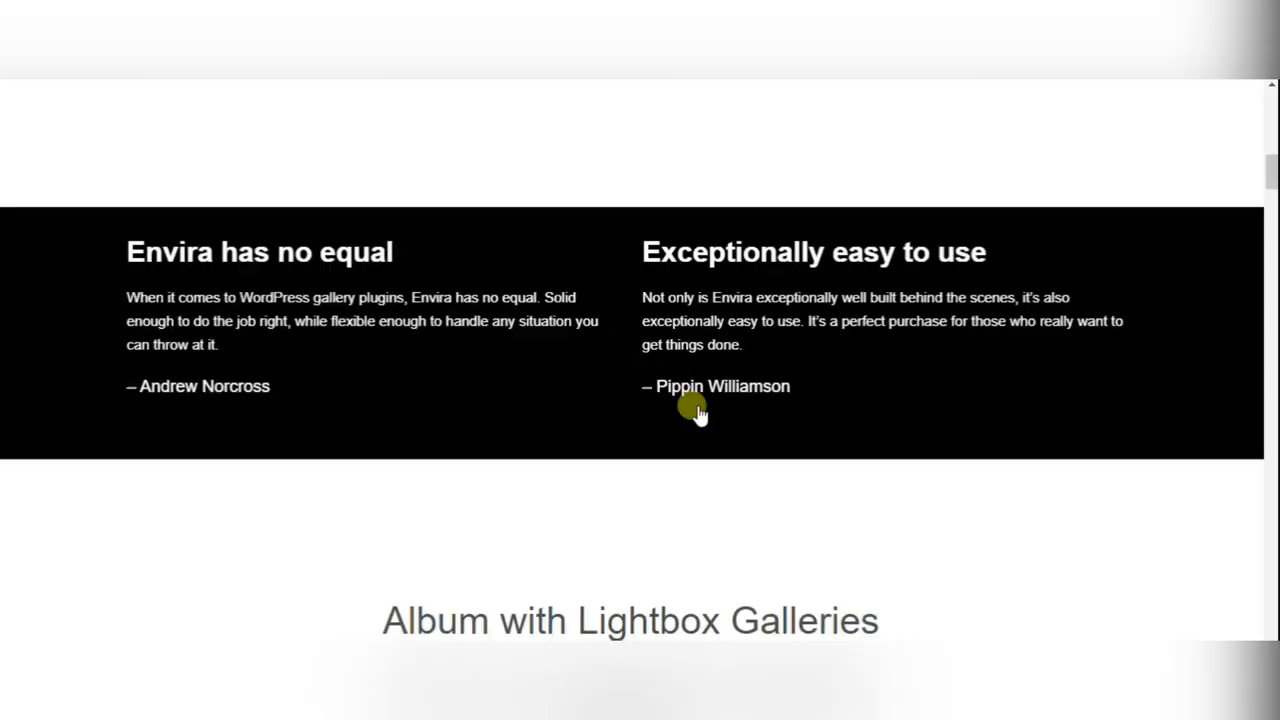
Scroll to the barn album and step through its photos in the lightbox.
scroll("down", 3)
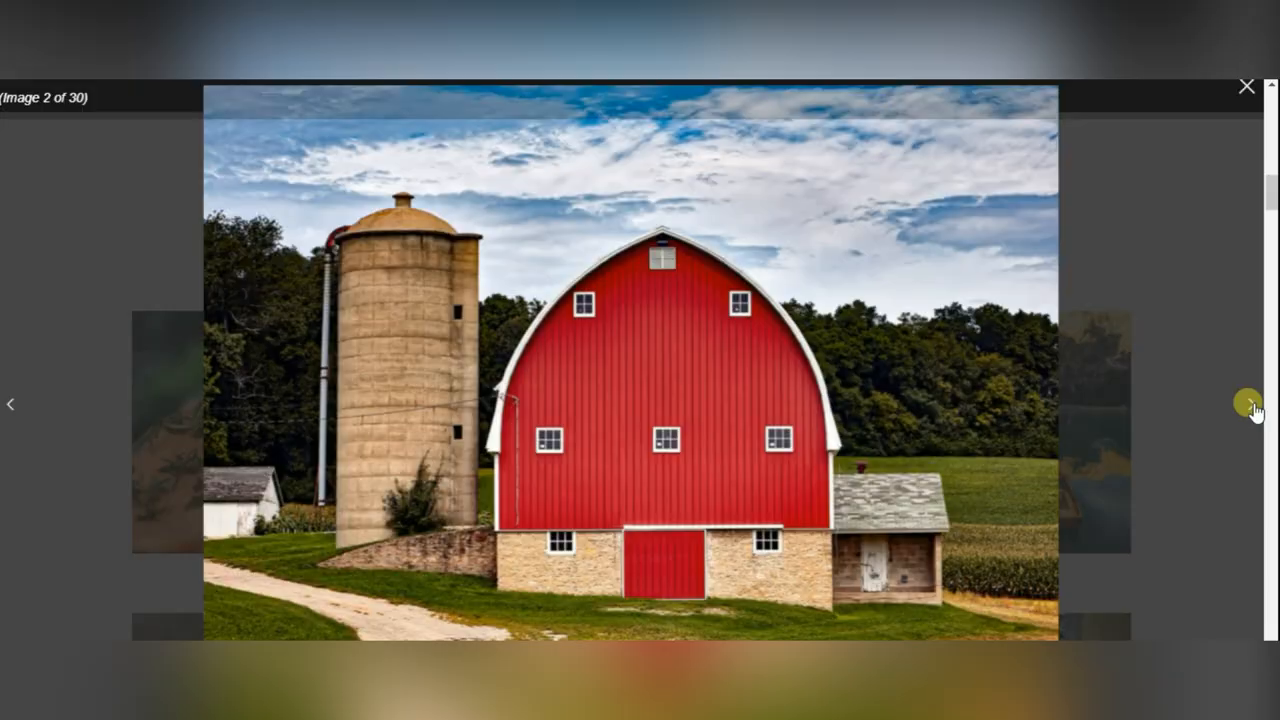
left_click(1251, 404)
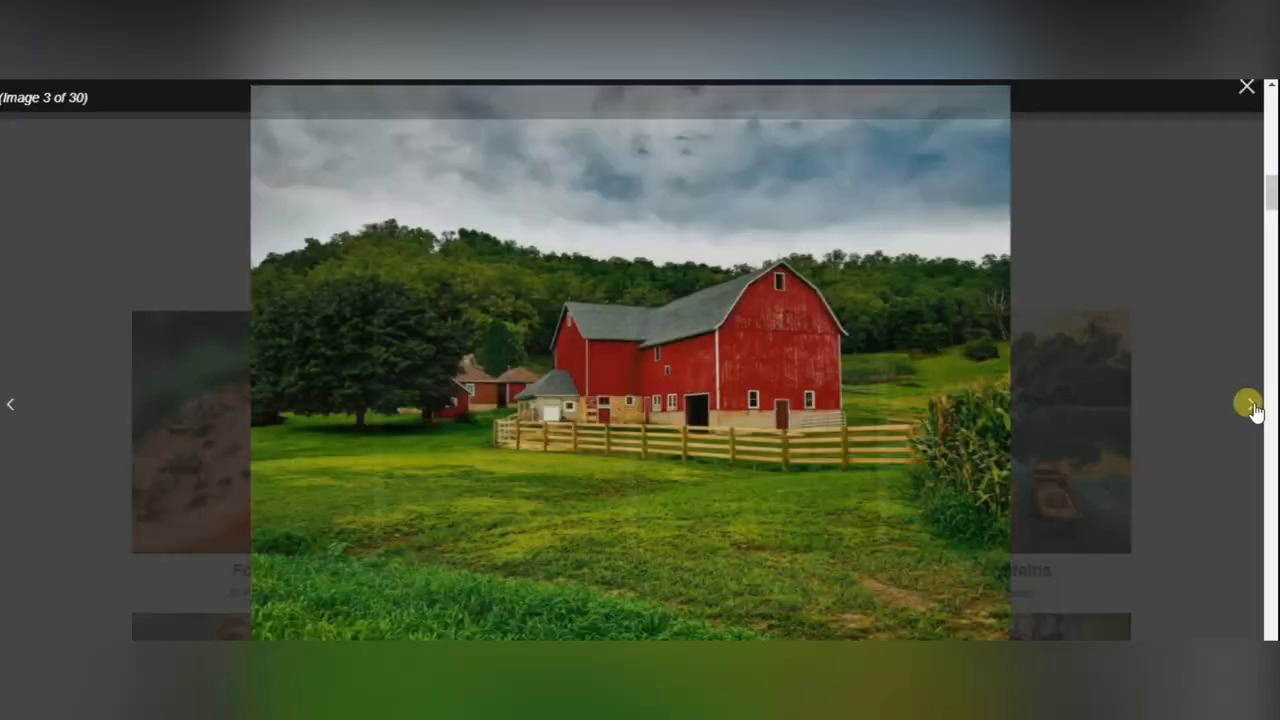
left_click(1246, 401)
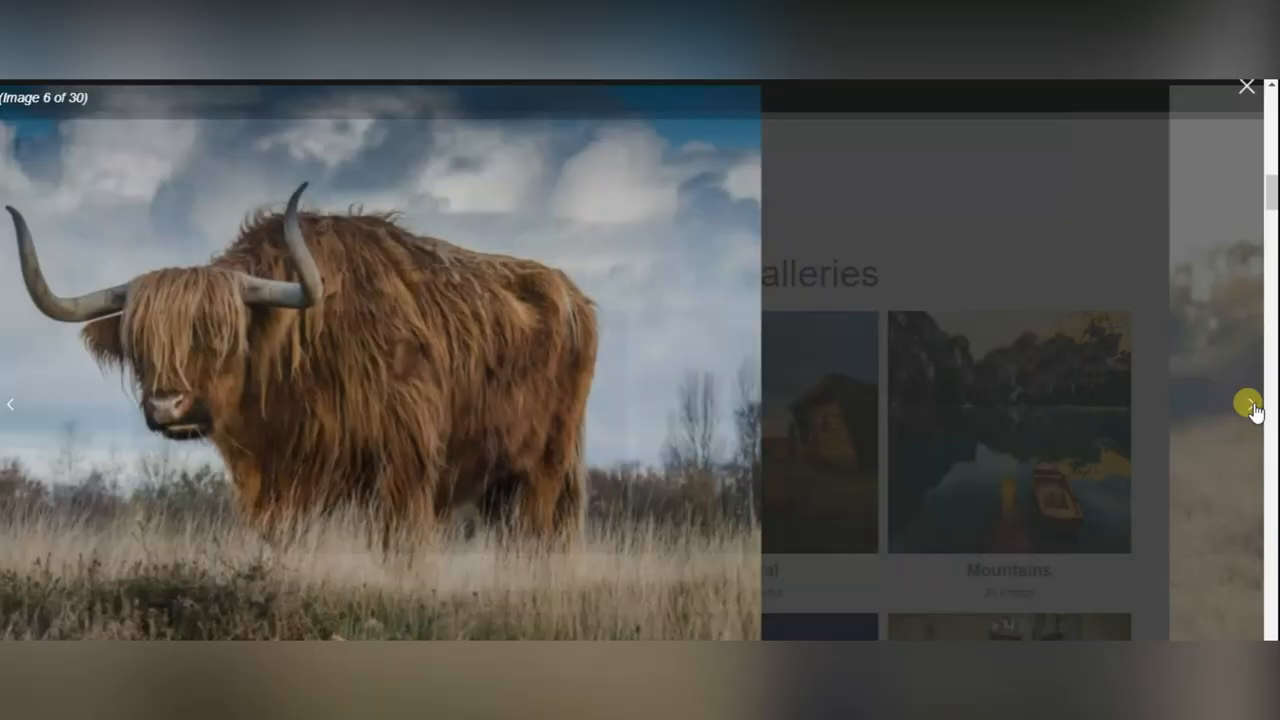
left_click(1246, 85)
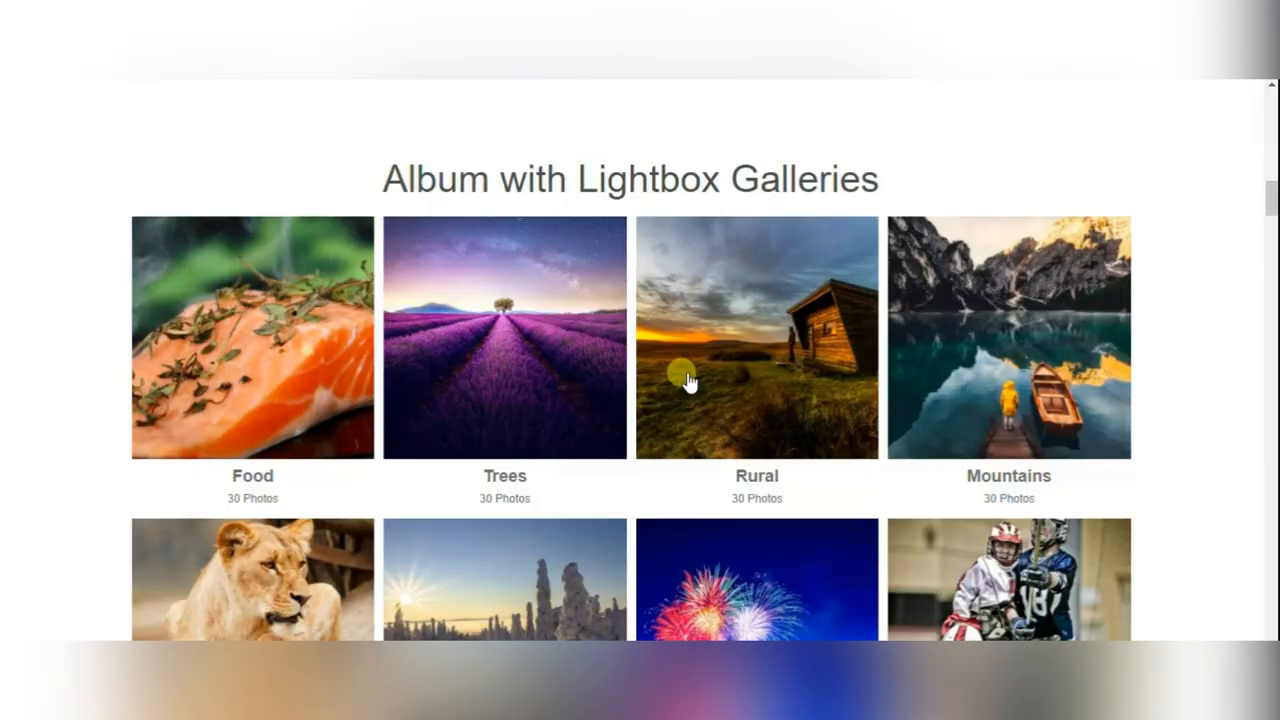
scroll("up", 3)
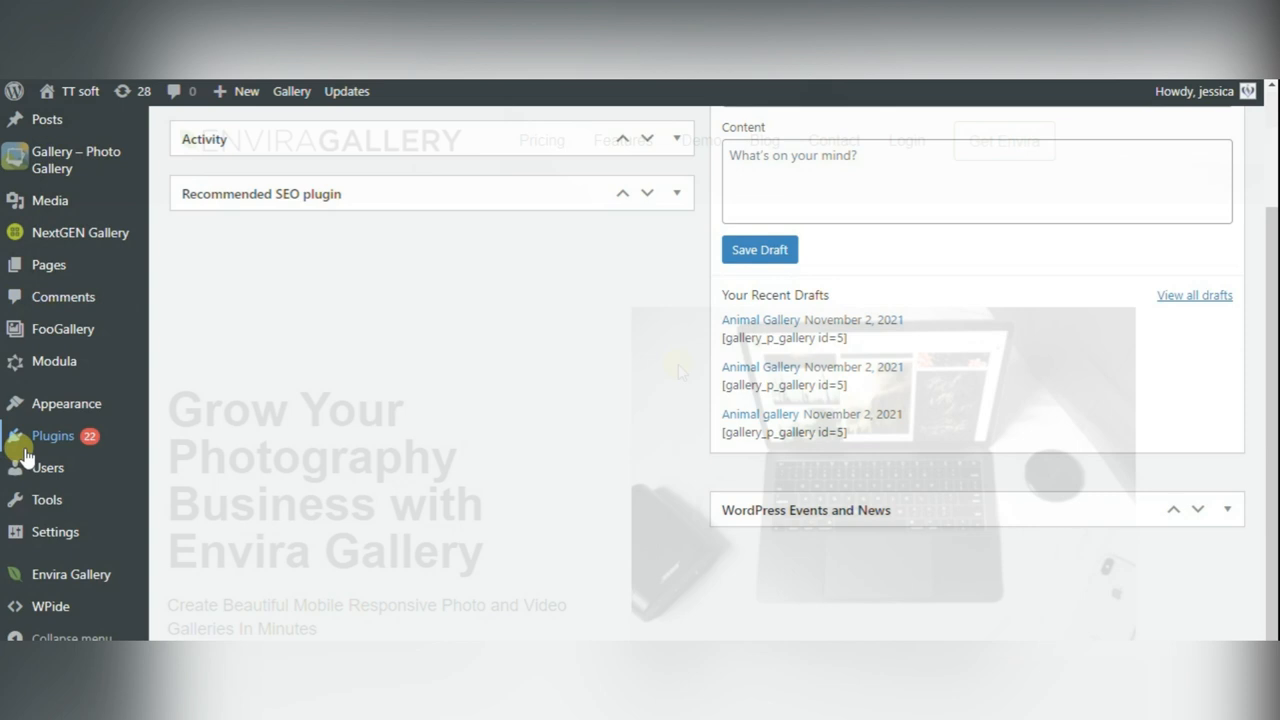
Insert the doodle-pattern image into the Envira gallery and view its Lightbox settings.
left_click(70, 574)
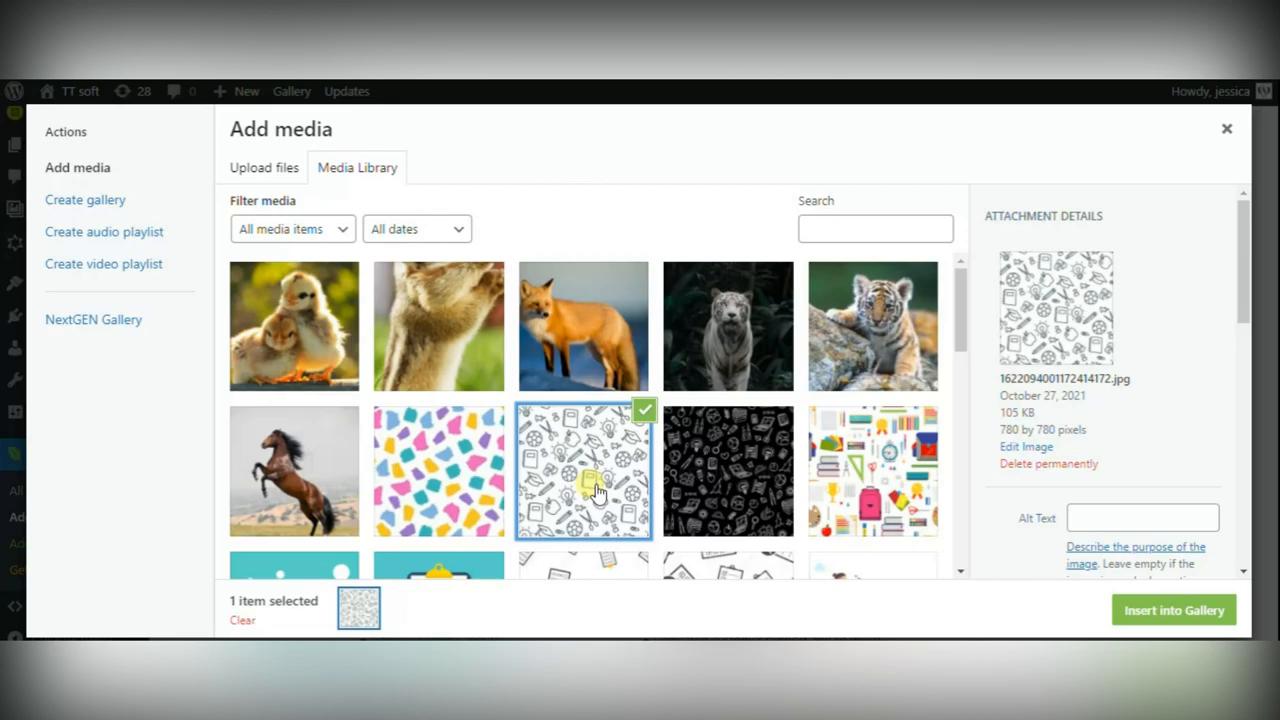
left_click(1173, 609)
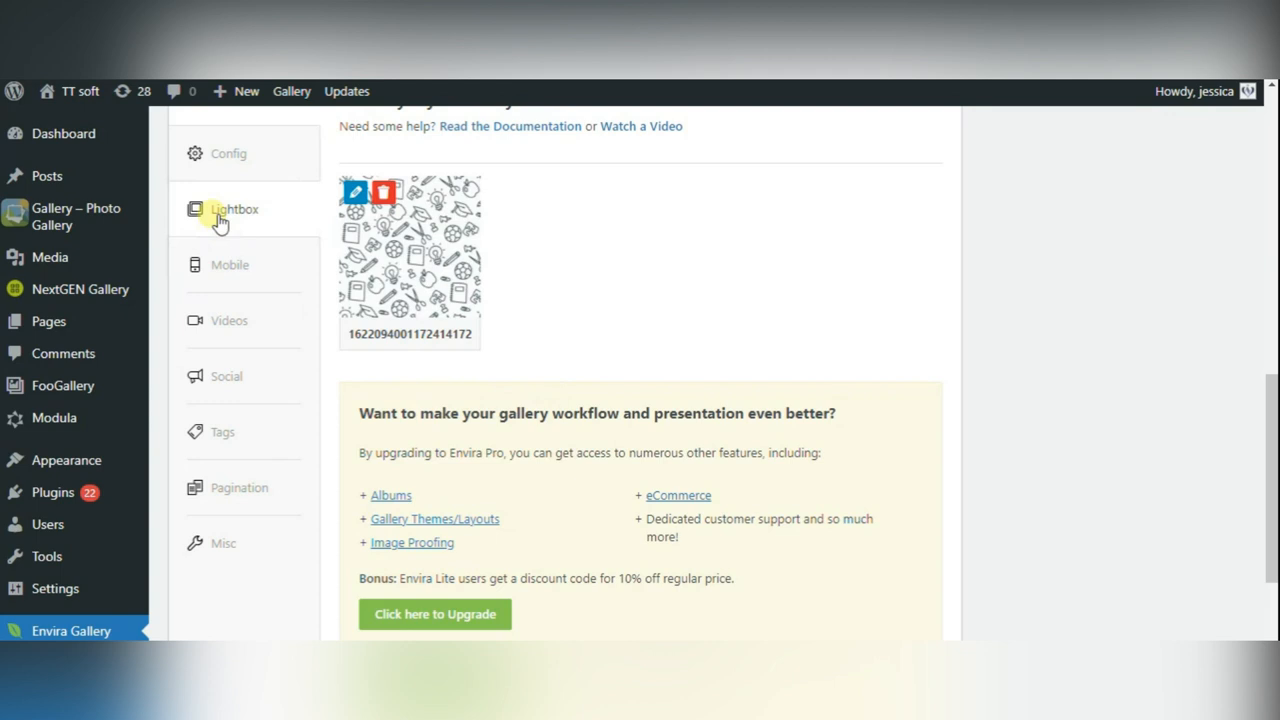
left_click(222, 432)
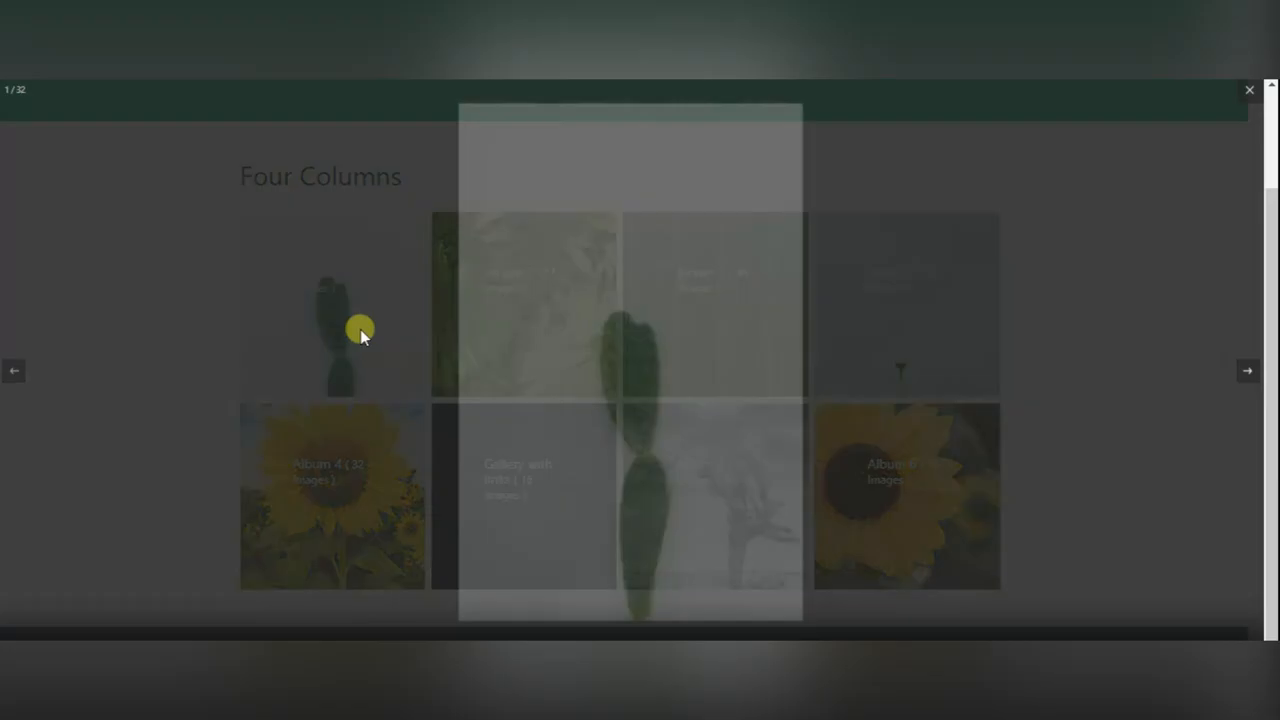
Page through the Four Columns album photos, then open the Five Columns albums demo.
left_click(1247, 370)
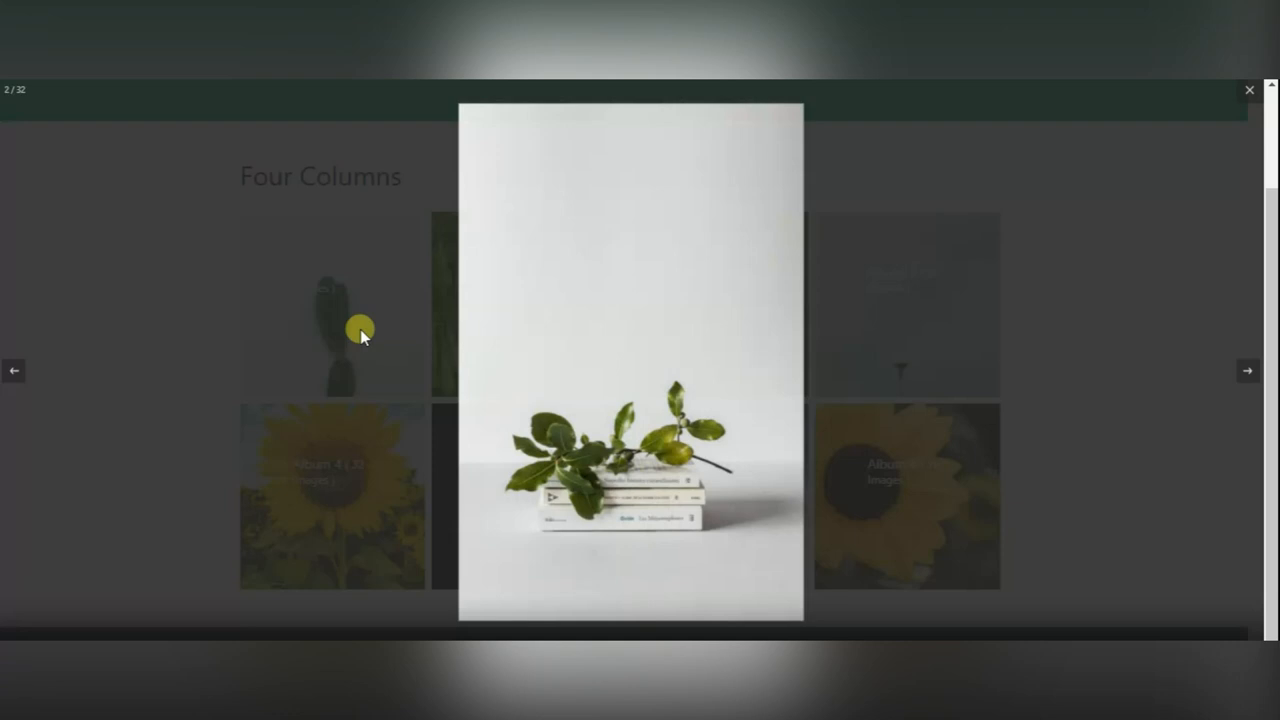
left_click(1248, 90)
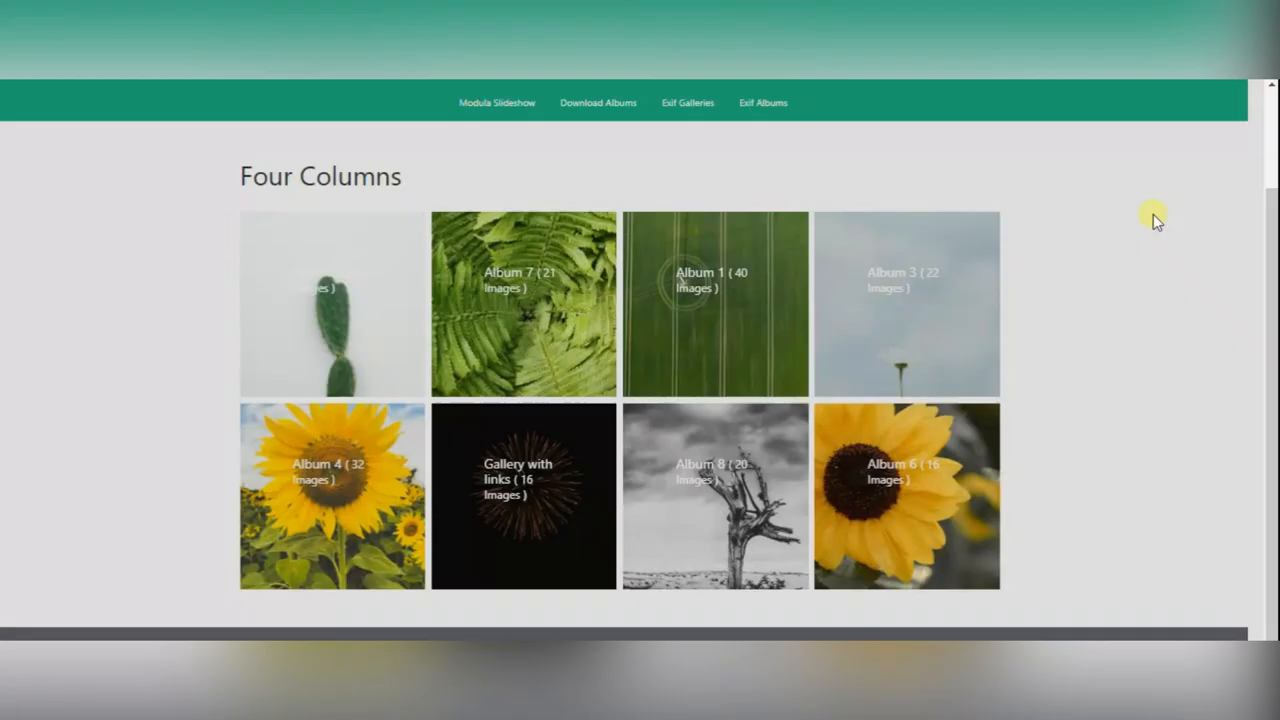
left_click(907, 290)
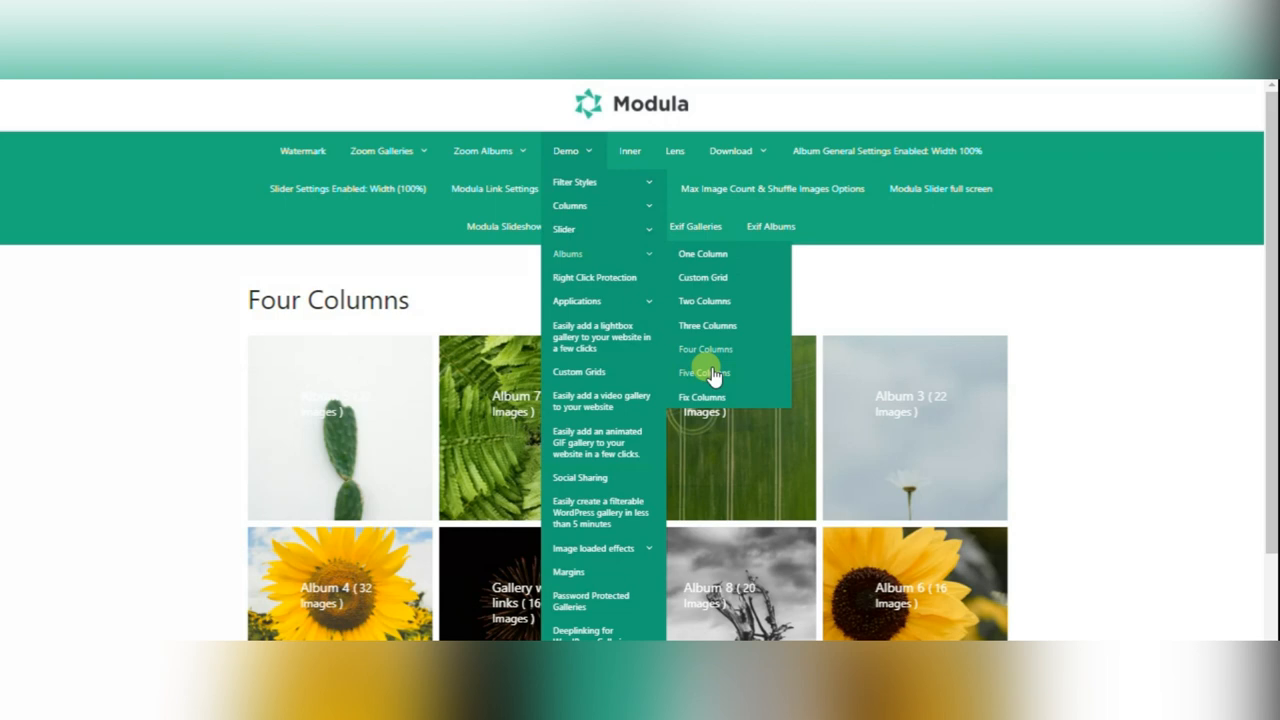
left_click(704, 373)
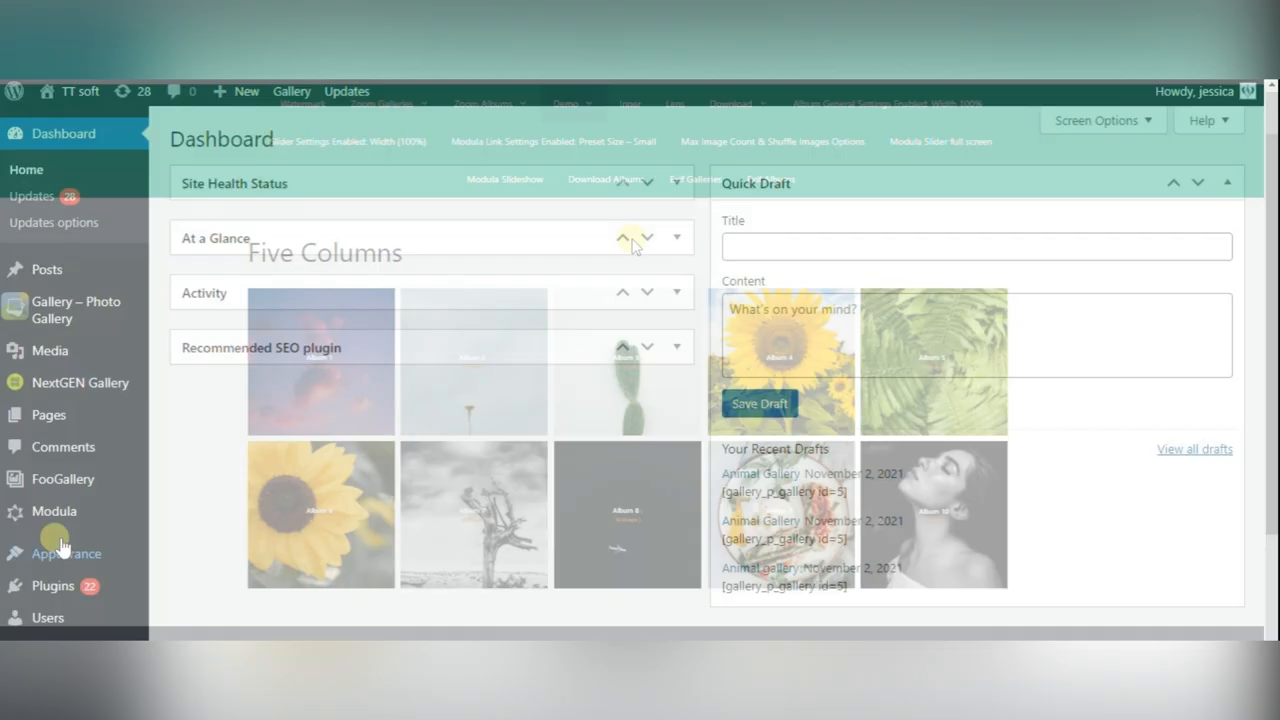
left_click(54, 511)
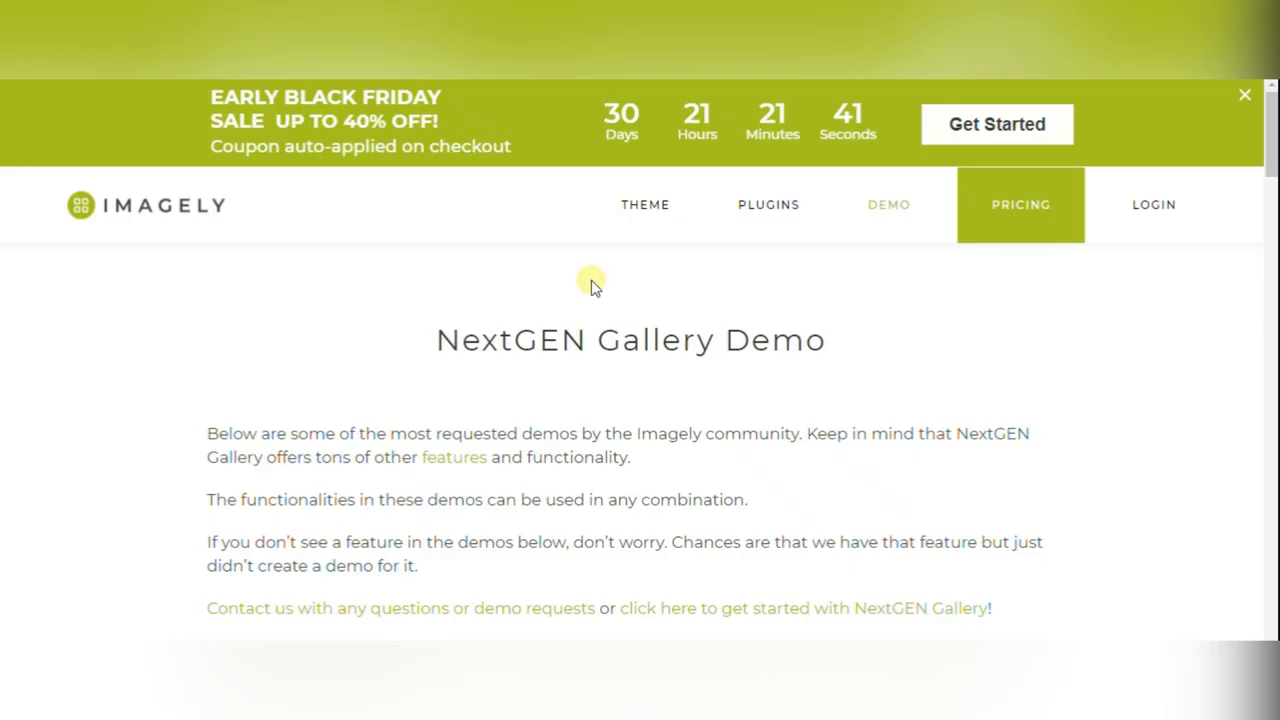
Open the Hover Captions Demo and browse its photos via the next arrow and thumbnail strip.
scroll("down", 3)
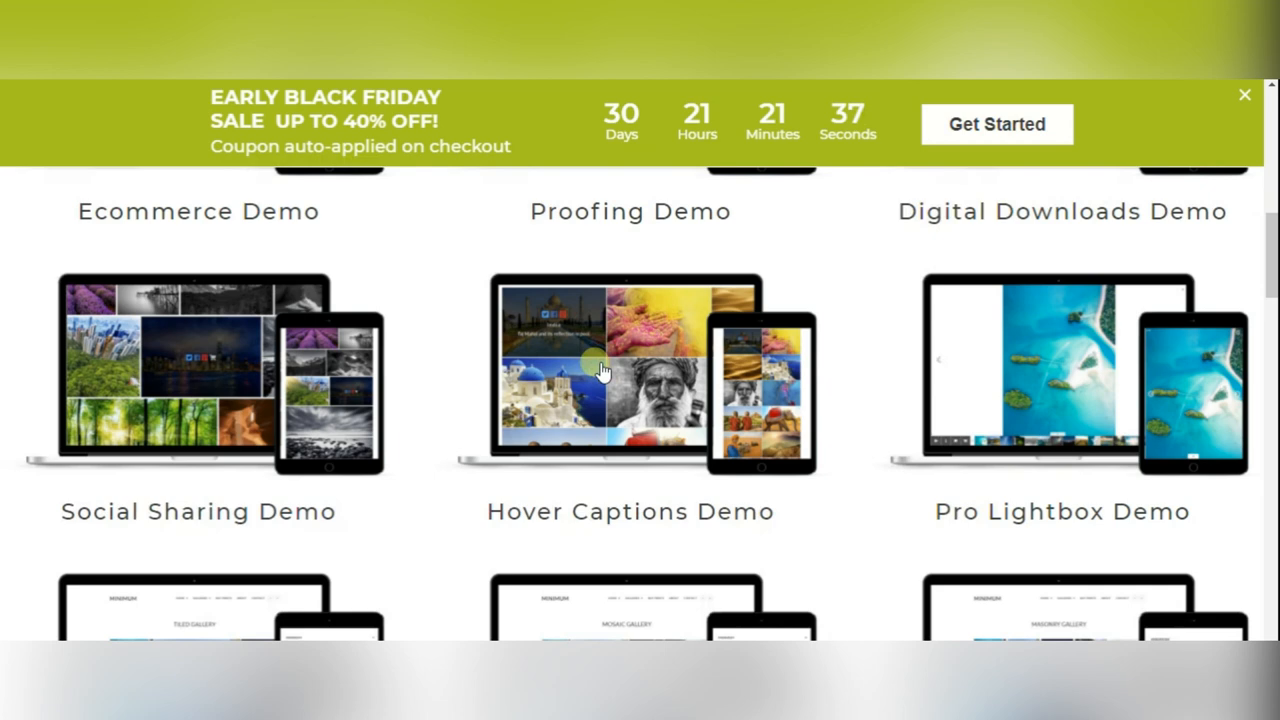
scroll("down", 3)
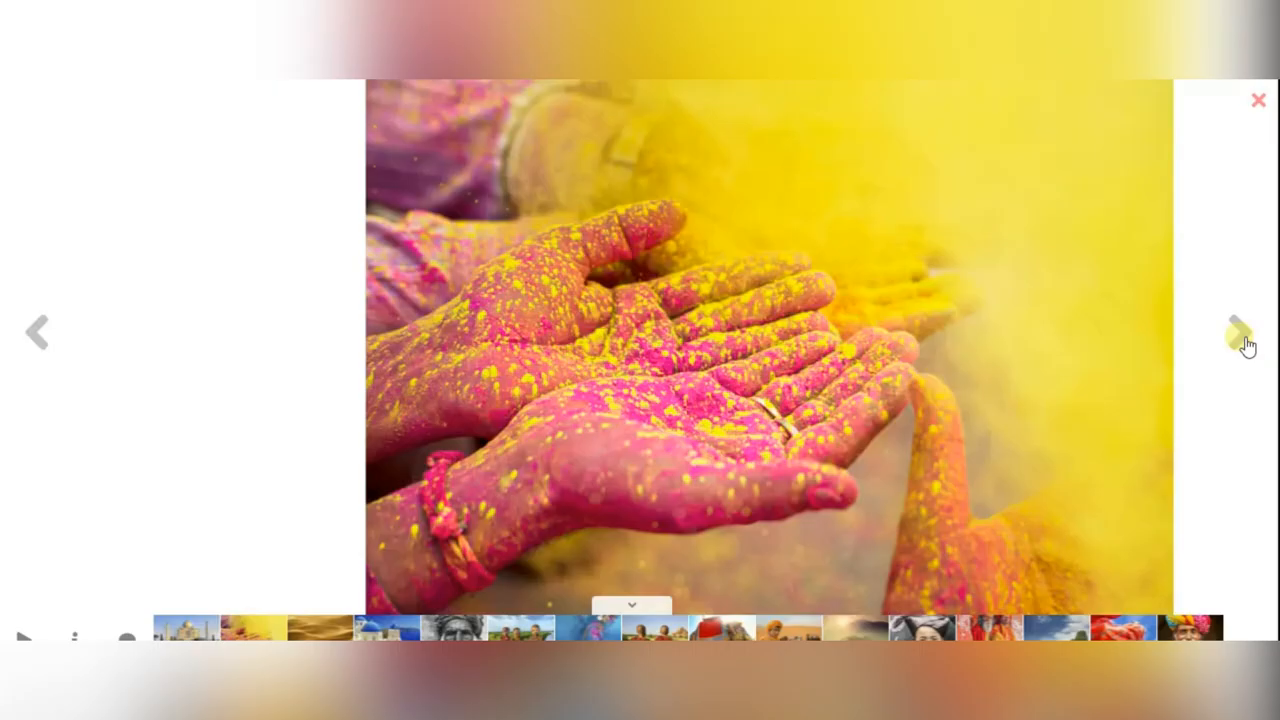
left_click(1237, 336)
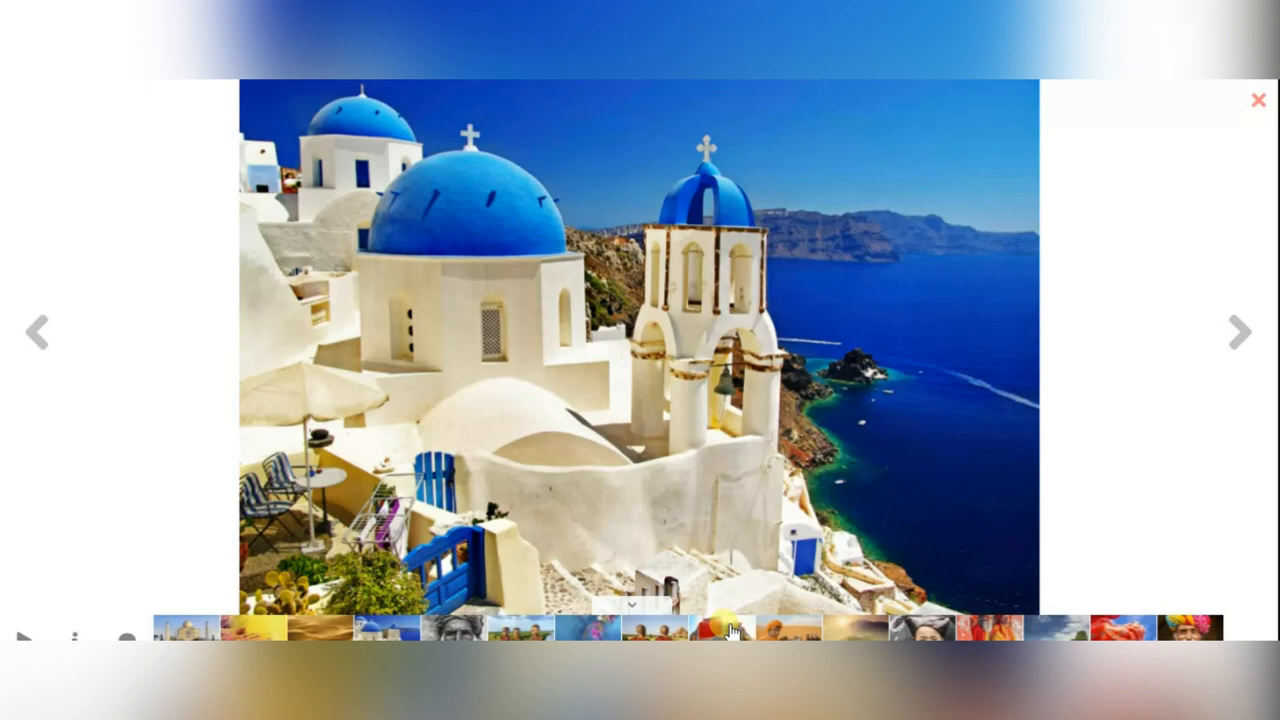
left_click(1258, 100)
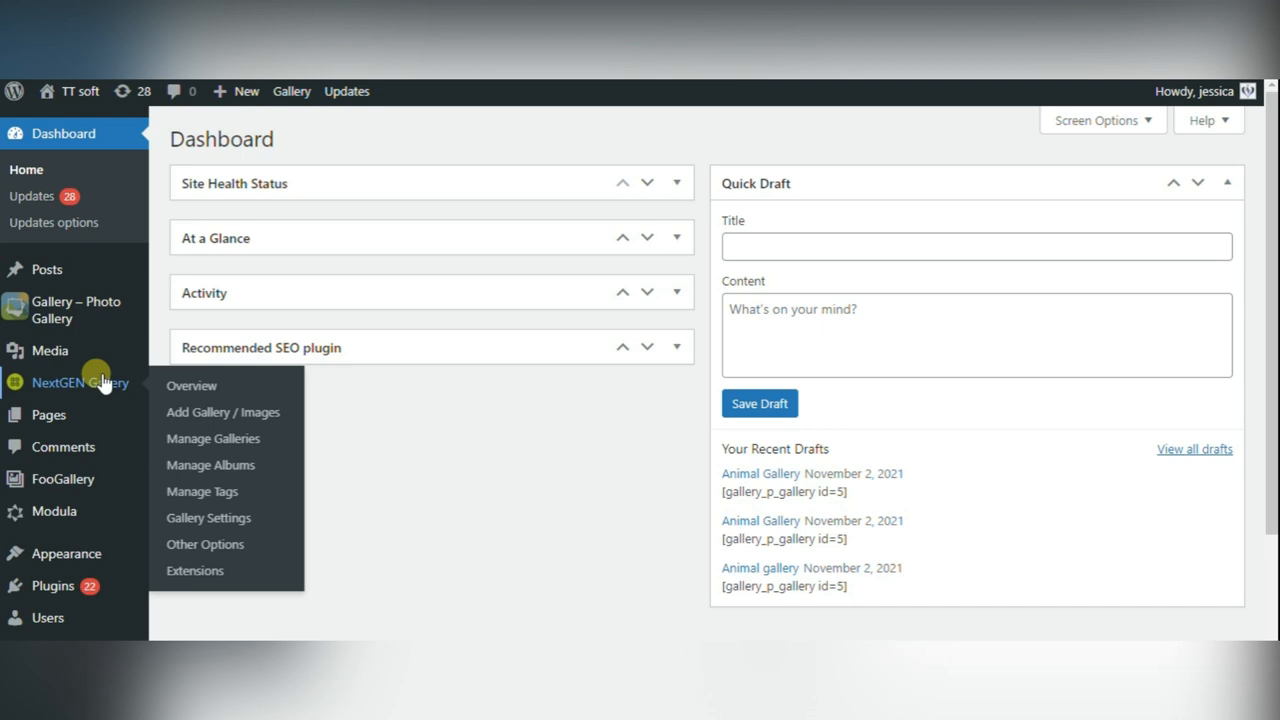
Go from the NextGEN Gallery Overview to its Add Gallery / Images page.
left_click(190, 385)
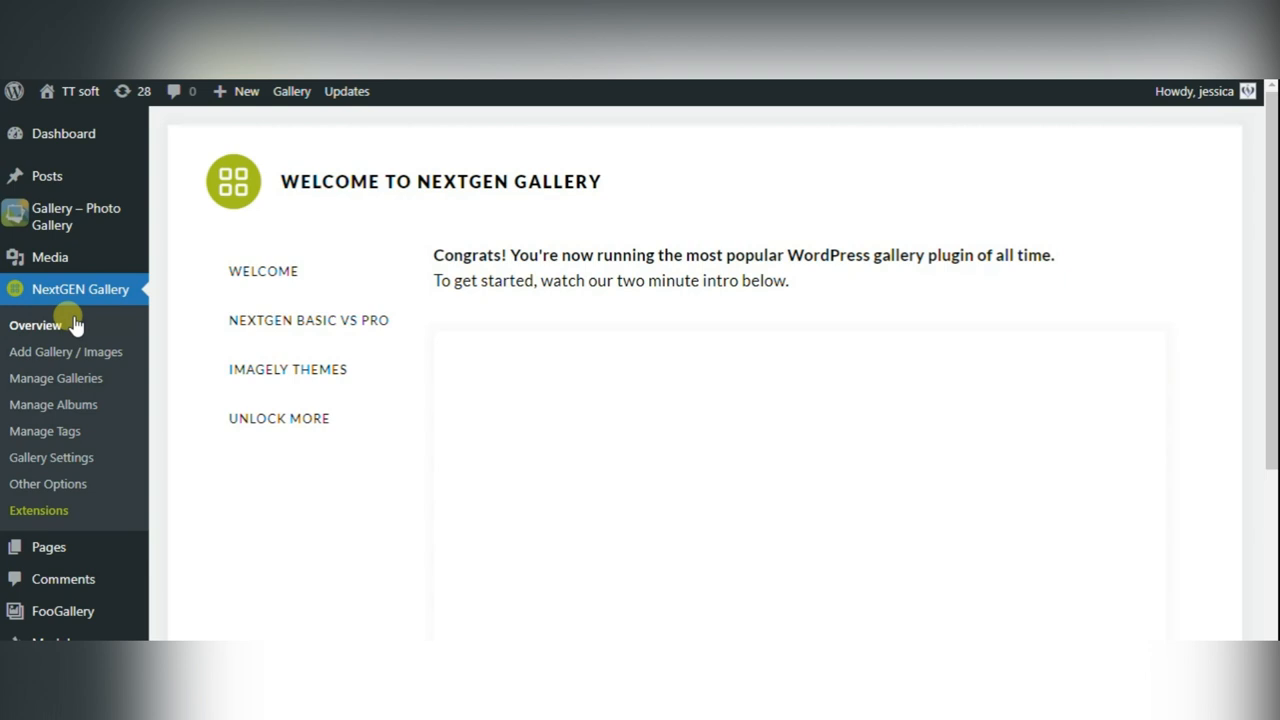
scroll("down", 3)
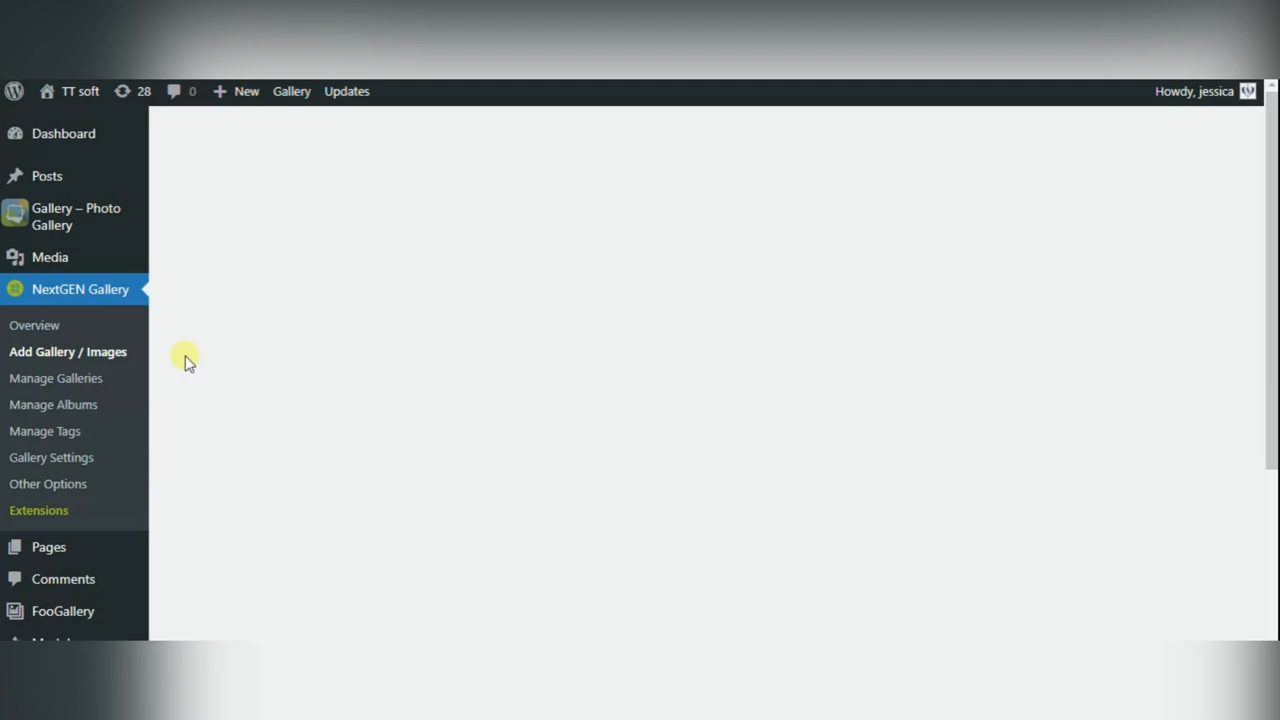
left_click(68, 351)
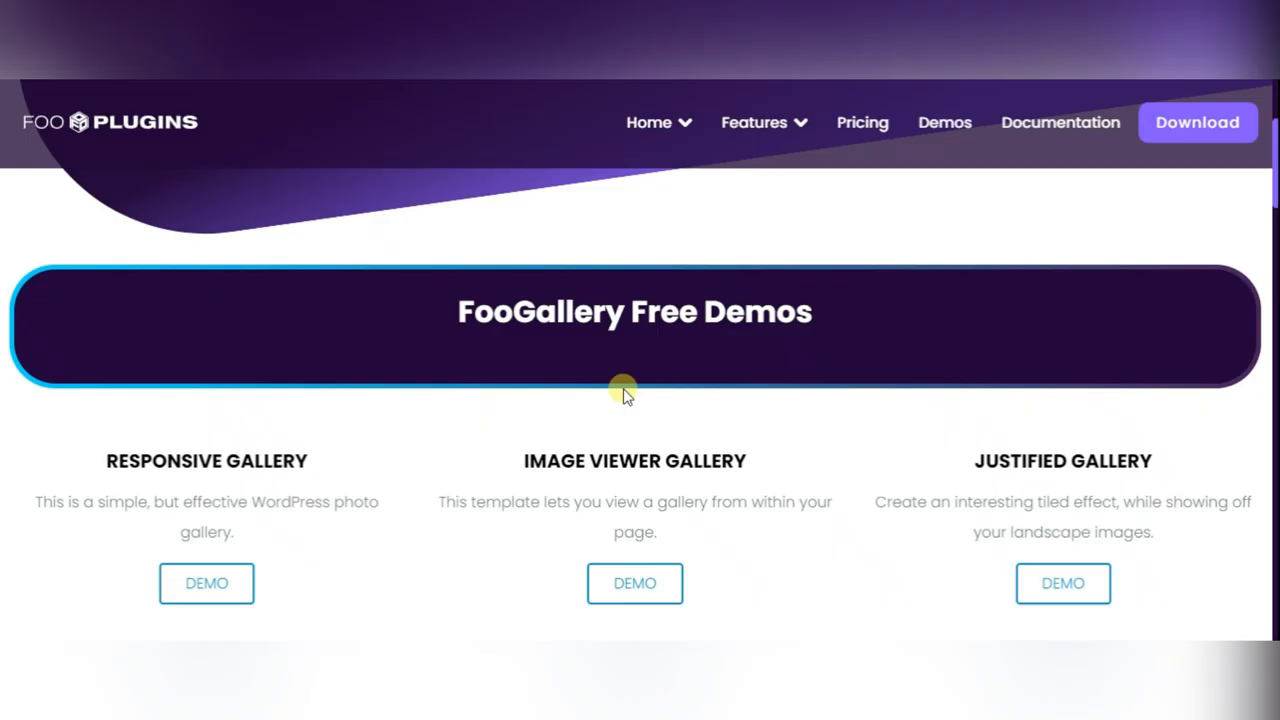
Browse the Responsive Gallery demo photos in the lightbox and scroll its light and dark grids.
scroll("down", 3)
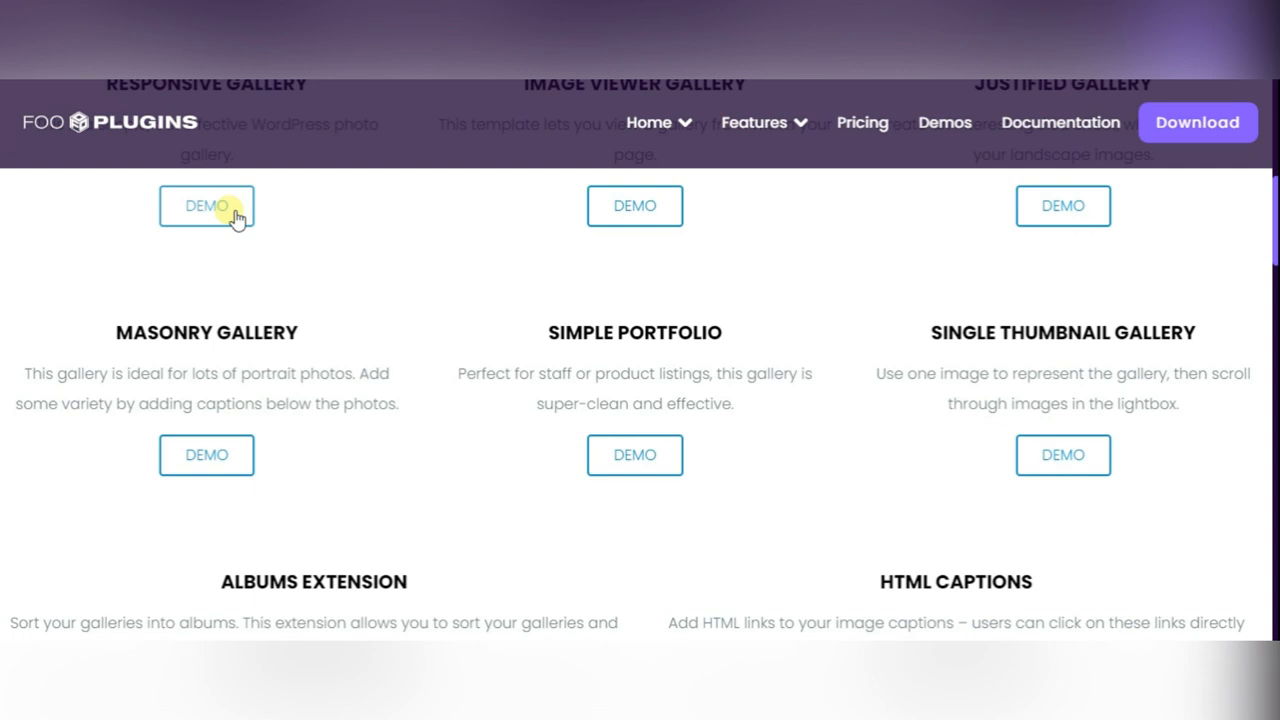
left_click(206, 205)
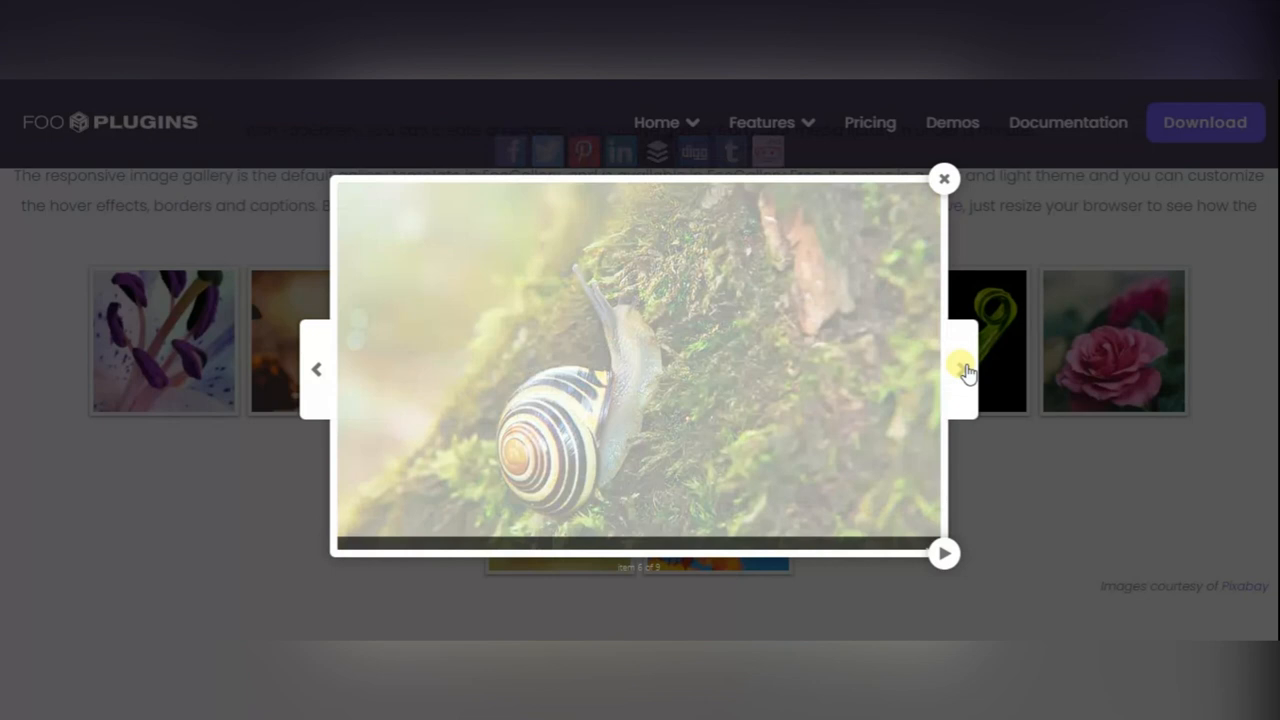
left_click(944, 177)
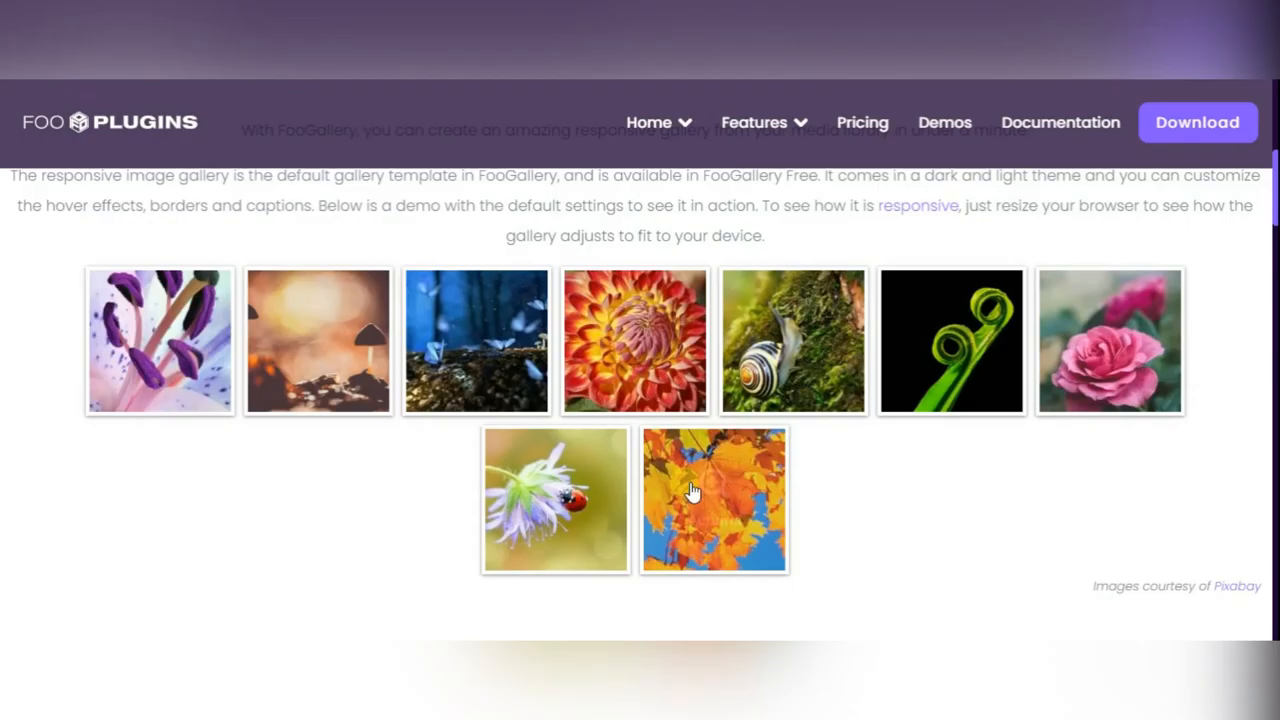
scroll("down", 3)
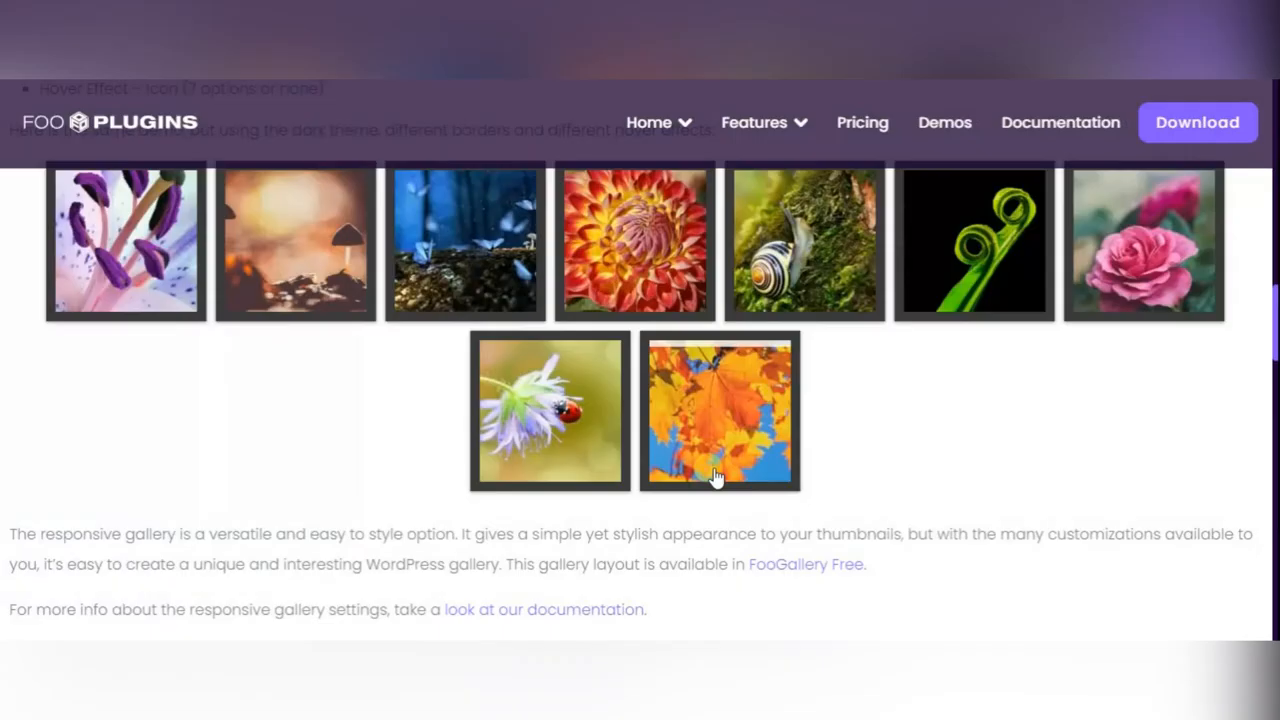
scroll("down", 3)
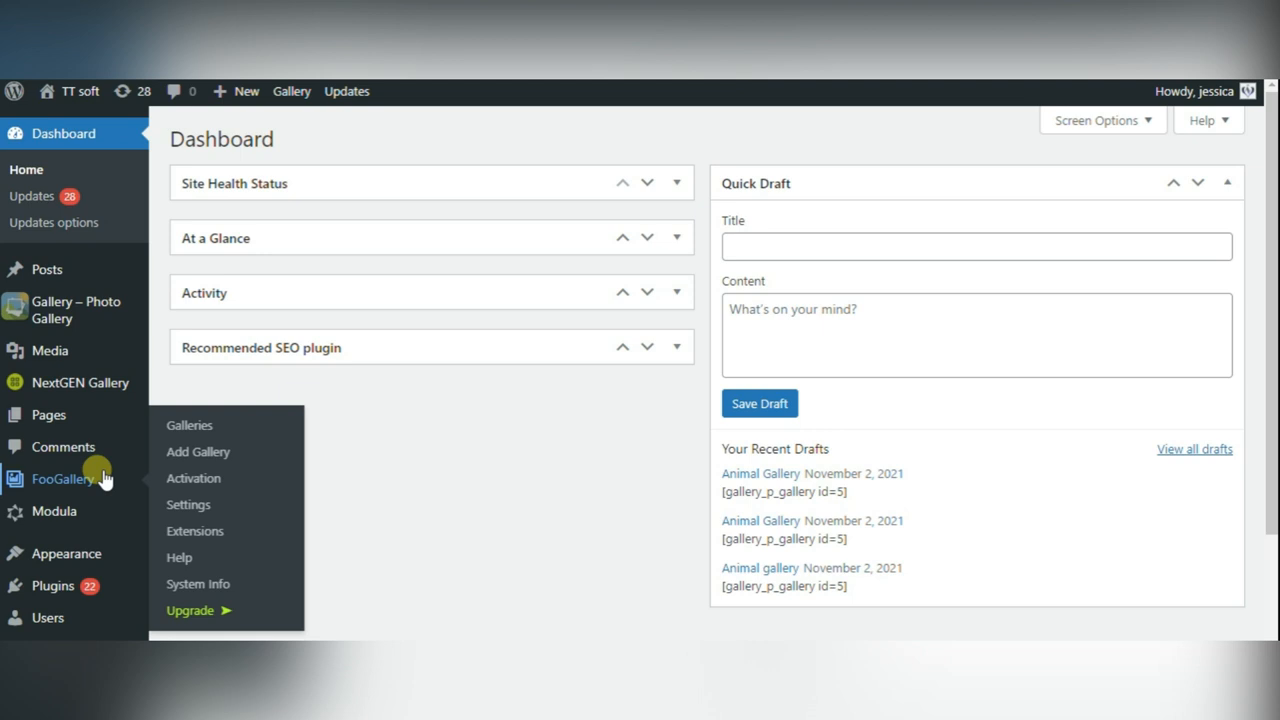
Create a new FooGallery gallery and scroll through its Appearance settings.
left_click(197, 452)
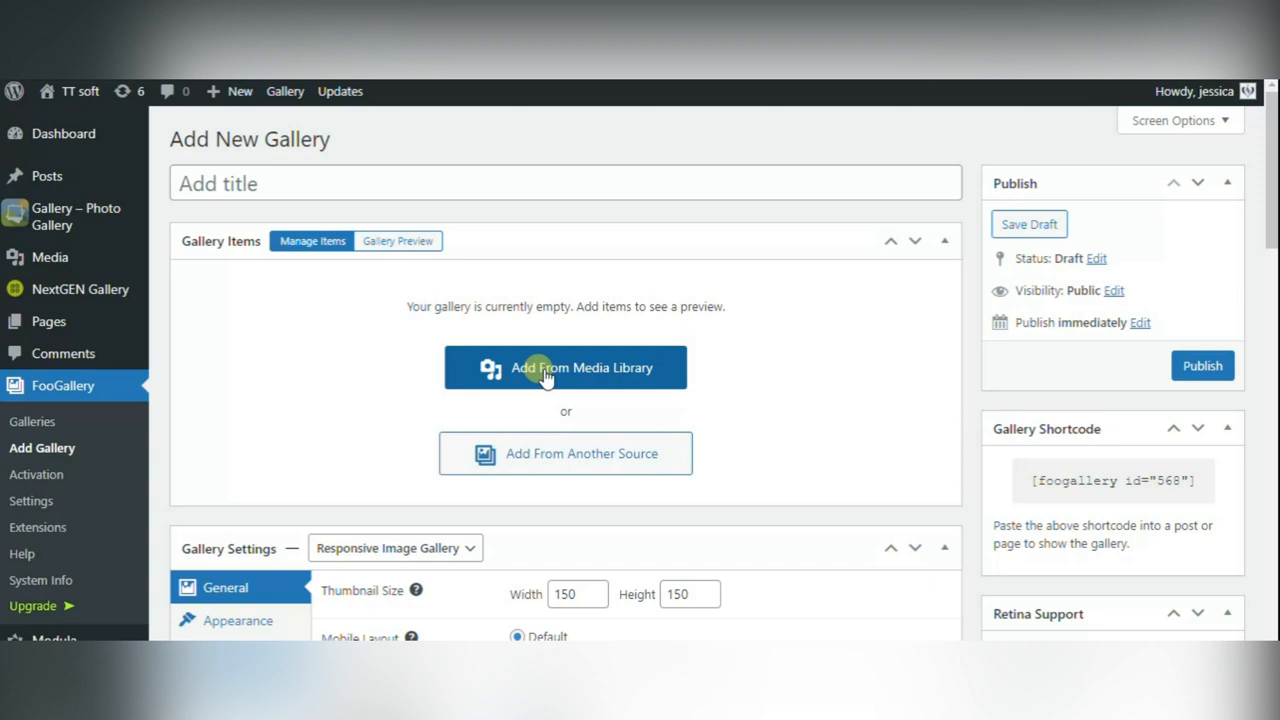
left_click(237, 242)
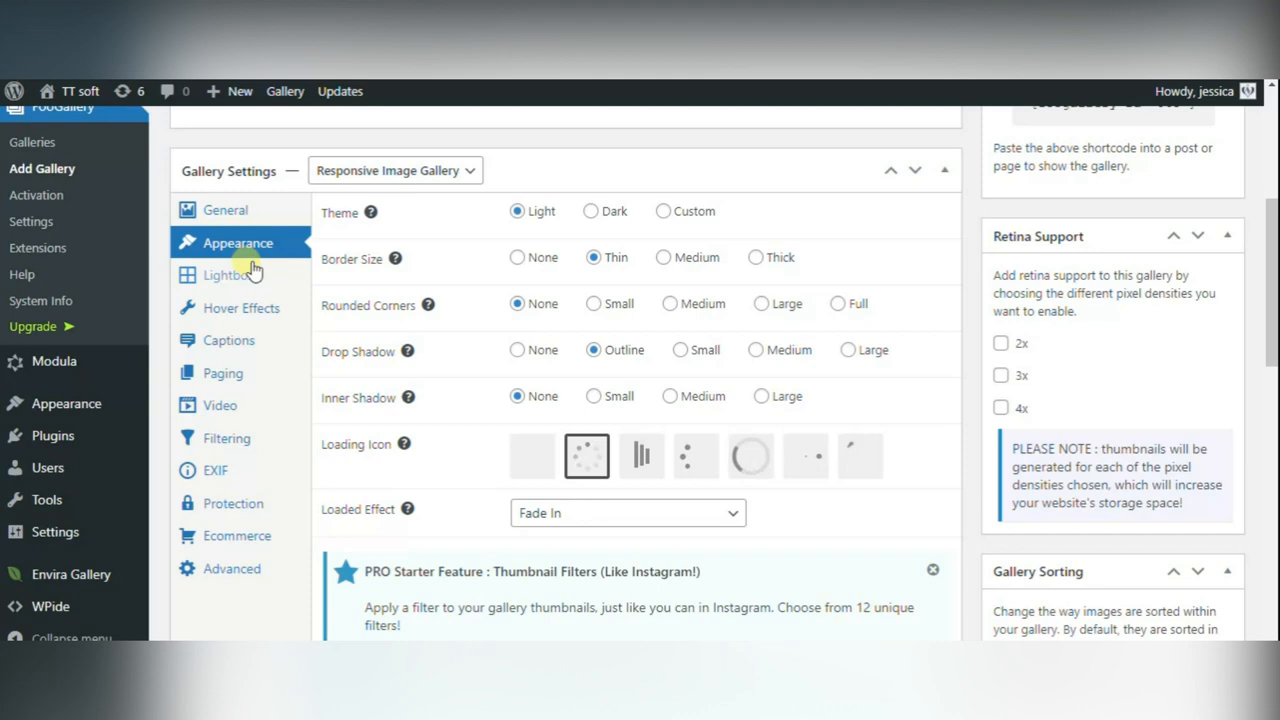
scroll("down", 3)
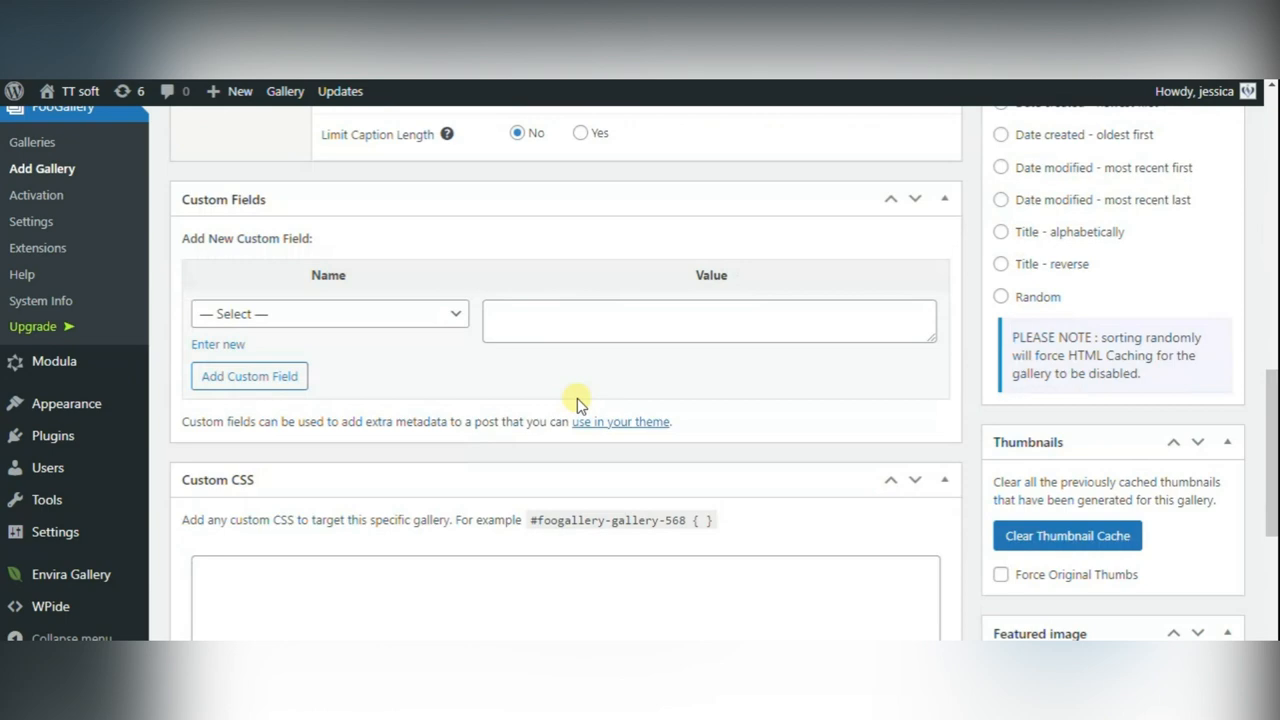